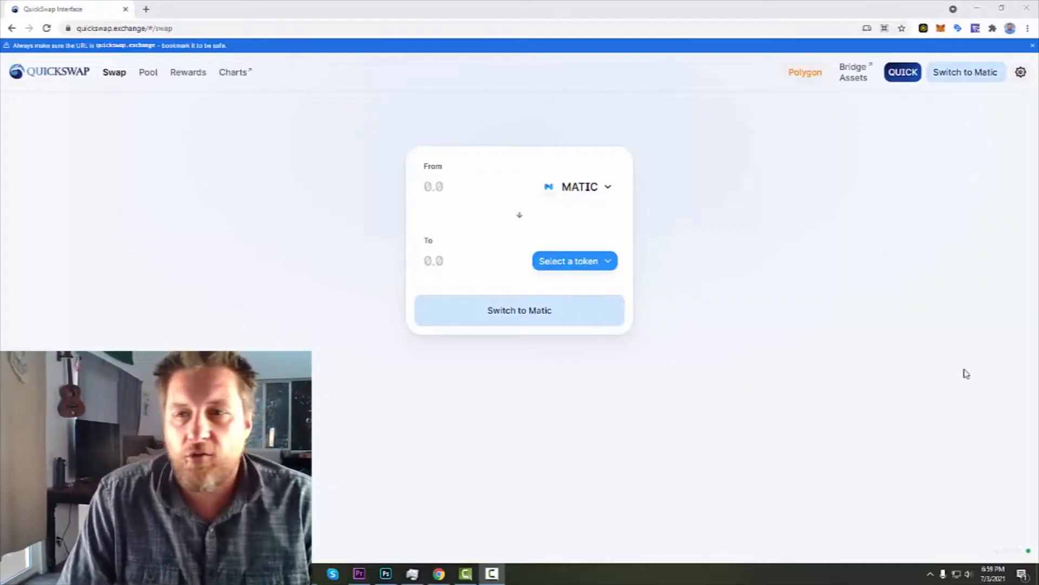
mouse_move(945, 380)
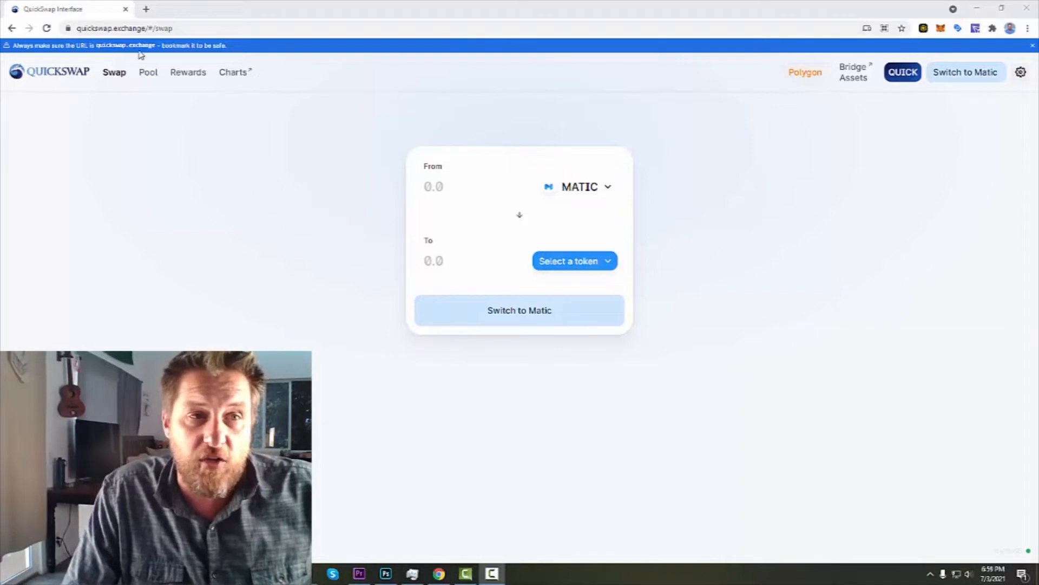
mouse_move(261, 174)
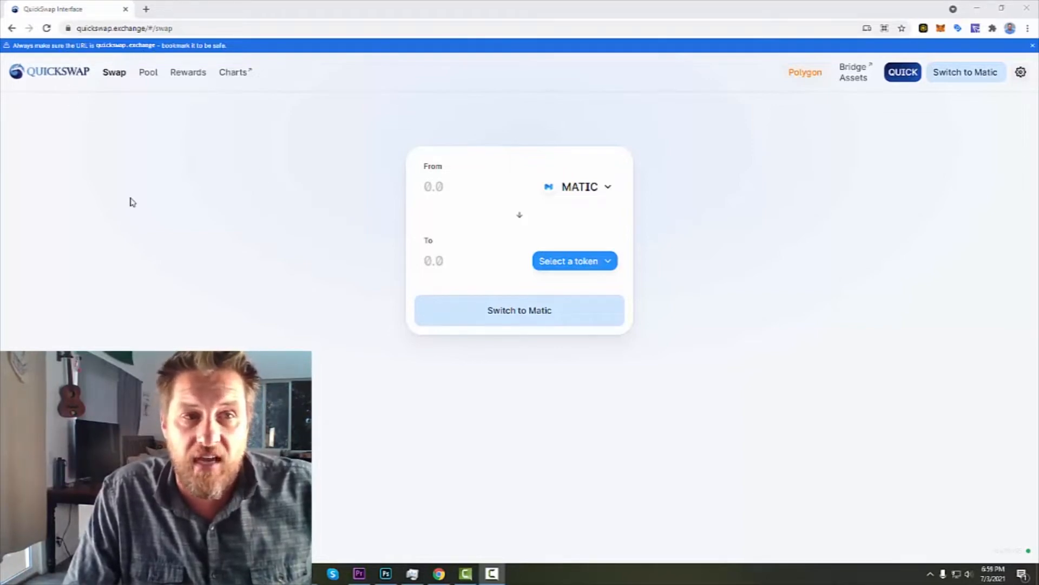
mouse_move(277, 277)
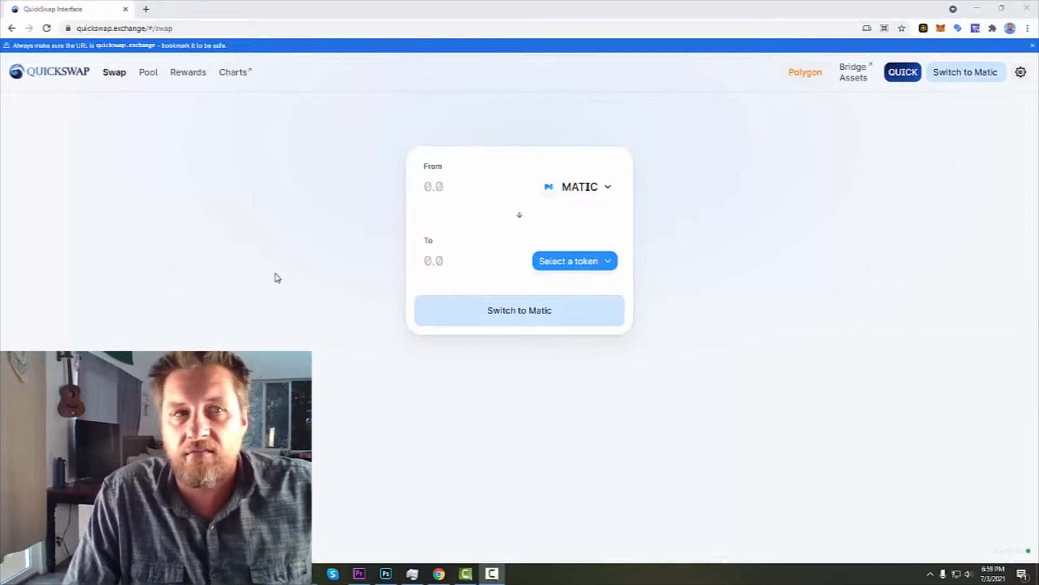
mouse_move(260, 270)
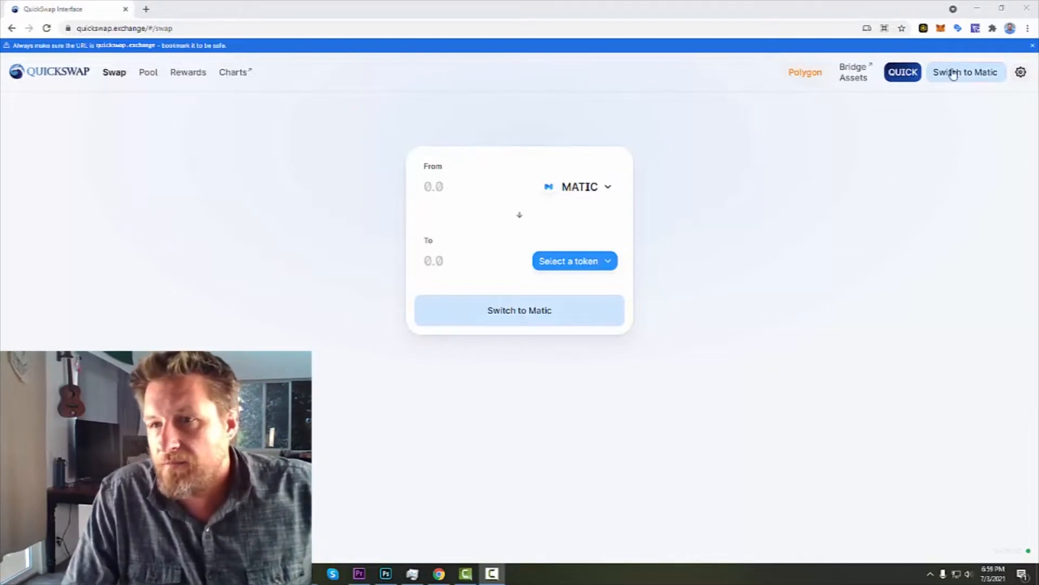
Step: Connect the wallet on the Matic (Polygon) network so the 112.948 MATIC balance shows
left_click(965, 71)
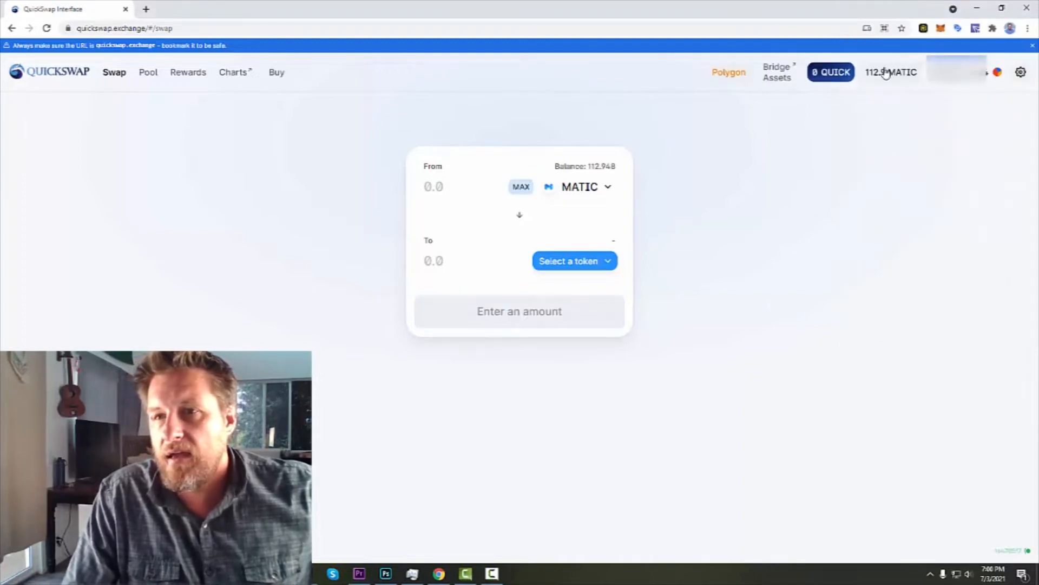
mouse_move(859, 87)
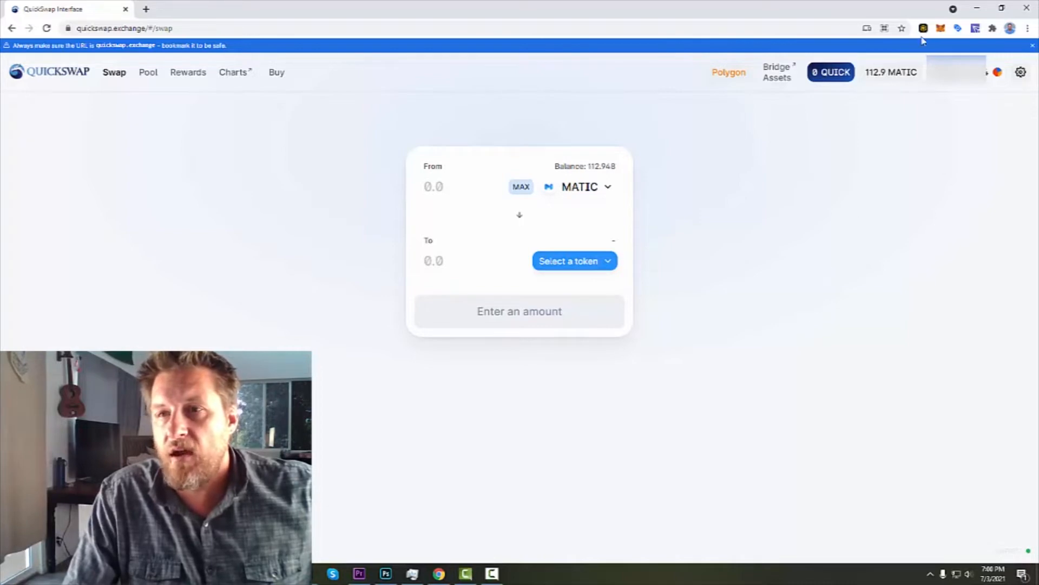
left_click(942, 28)
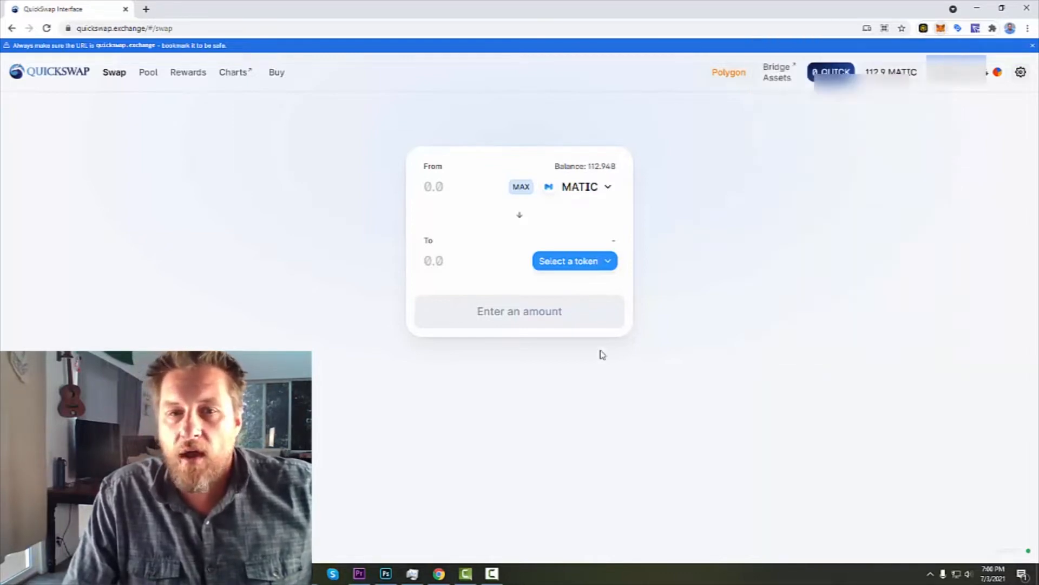
Step: Search 'qui' in the receive-token list and choose QUICK
left_click(574, 260)
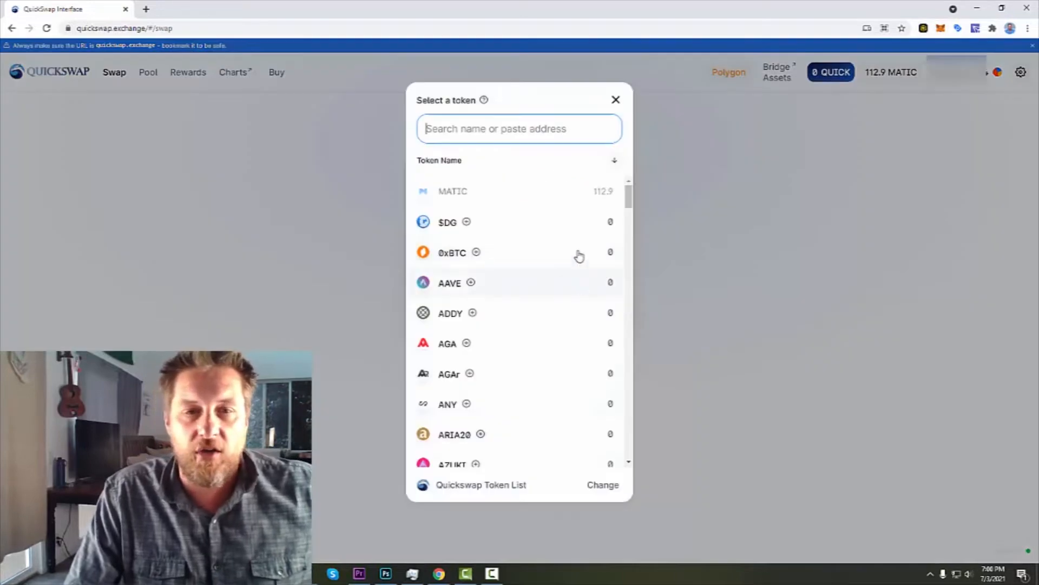
scroll("down", 3)
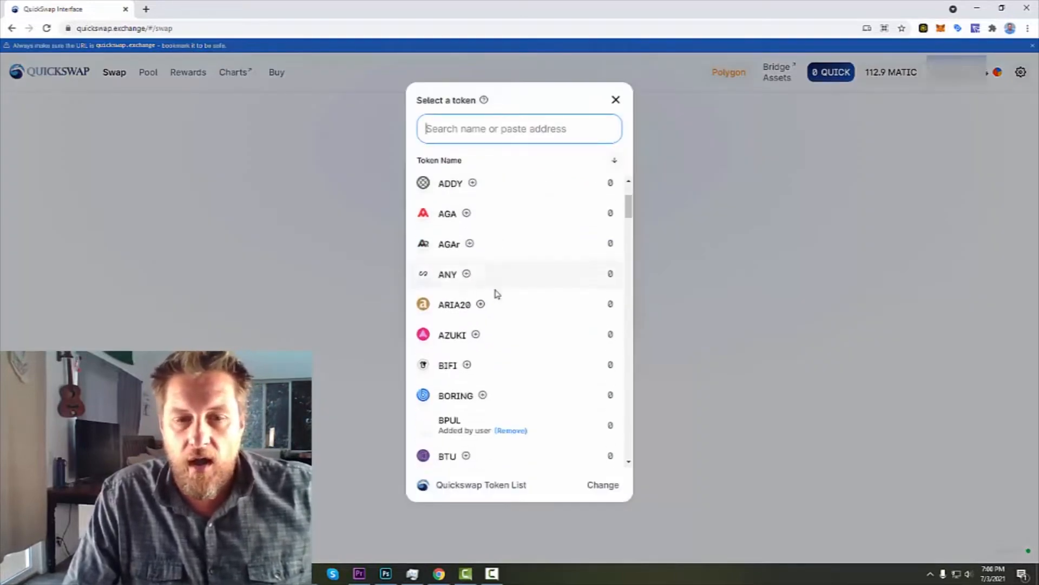
scroll("down", 3)
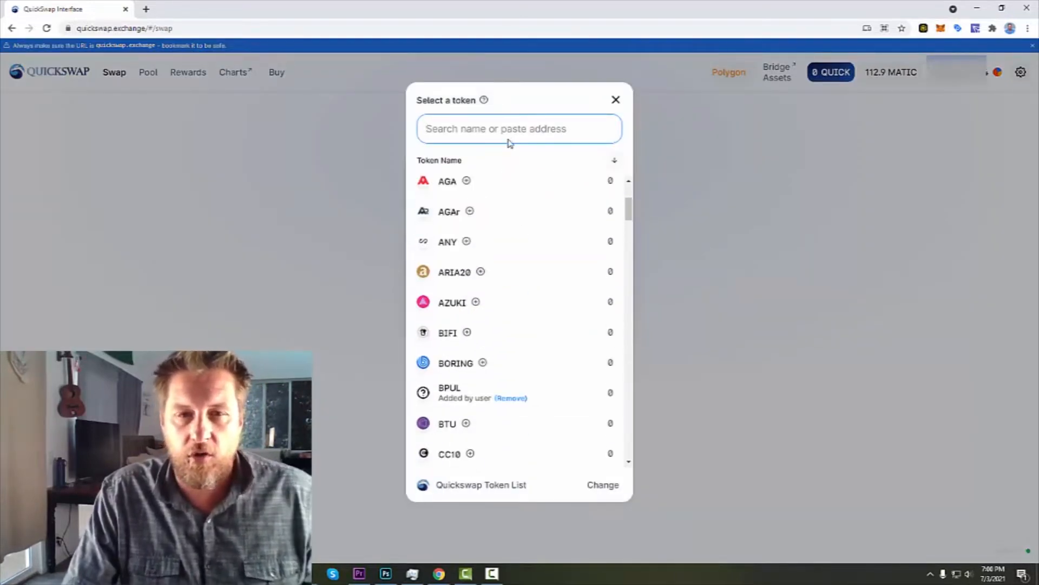
type("quick")
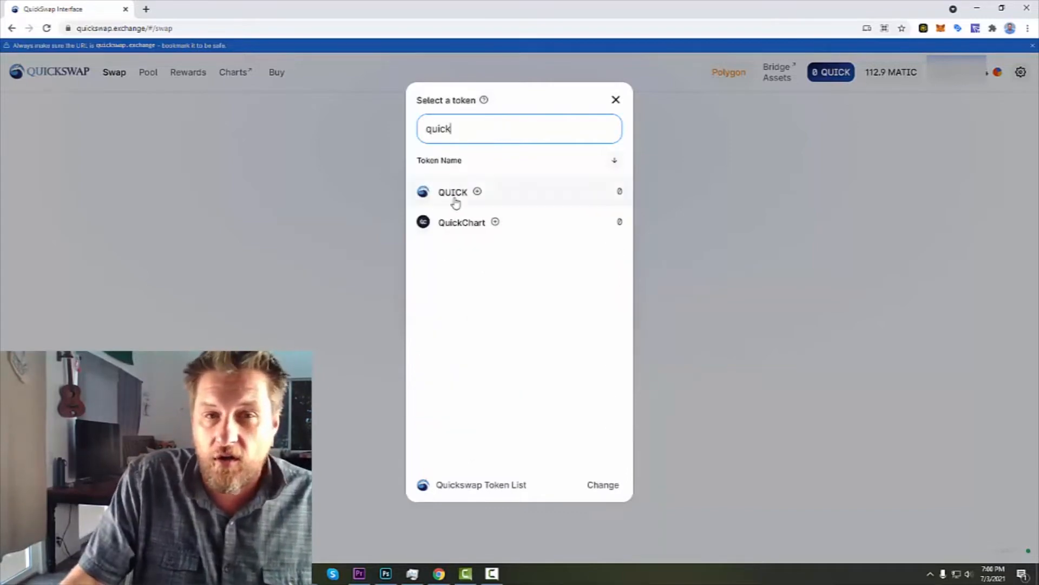
left_click(452, 191)
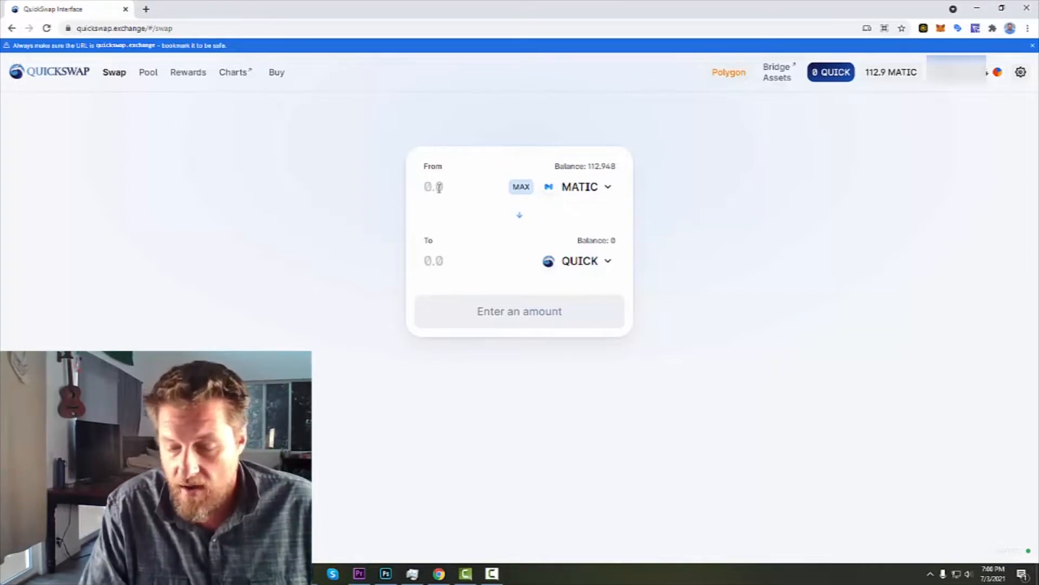
Step: Enter 15 MATIC as the swap amount, quoting about 0.0372 QUICK
type("15")
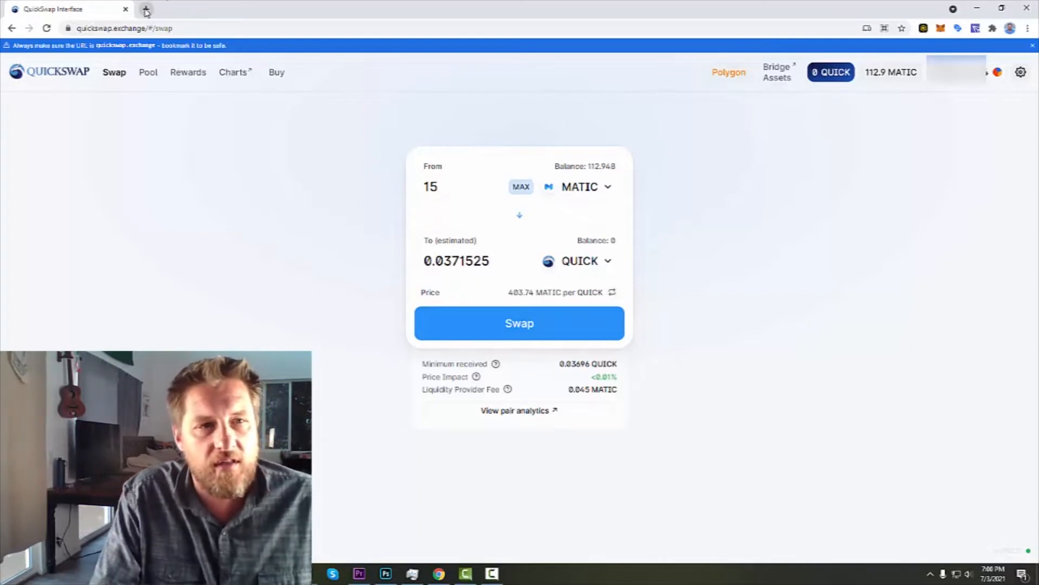
Step: Look up Quickswap (QUICK) on coingecko.com, showing its $449.57 price
left_click(145, 12)
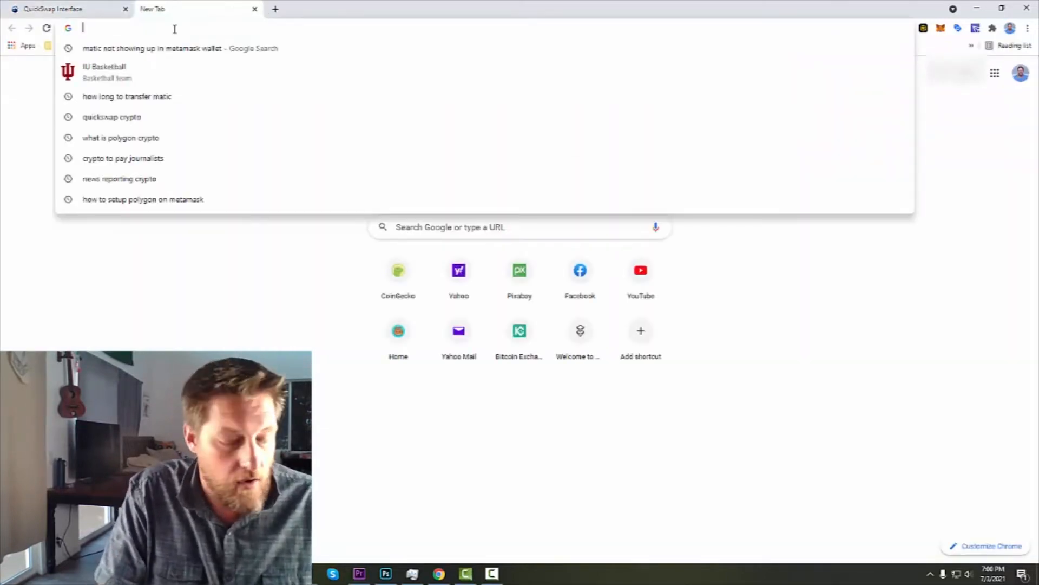
type("coingecko.com/en")
type("q")
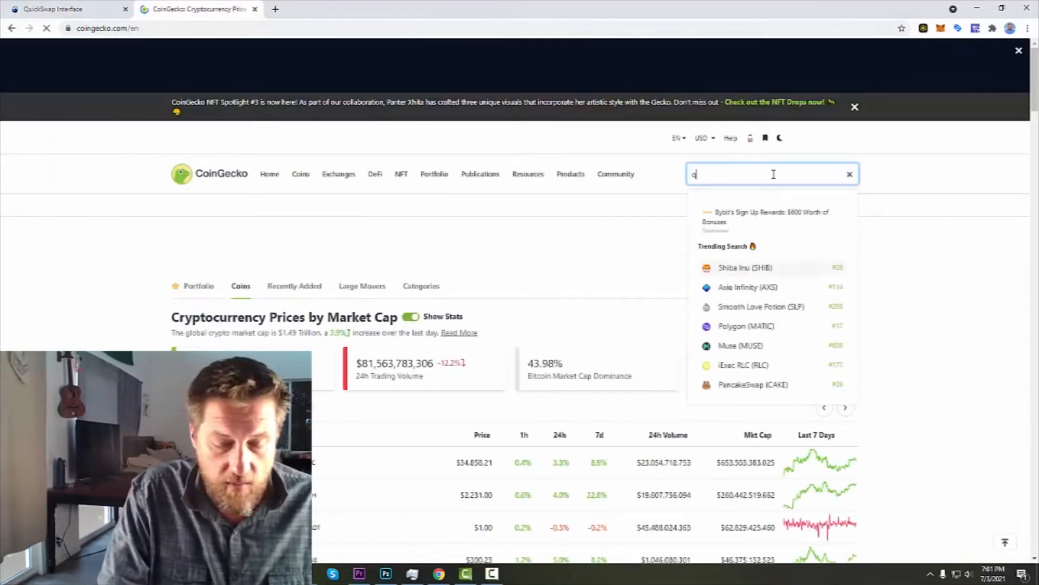
type("uick")
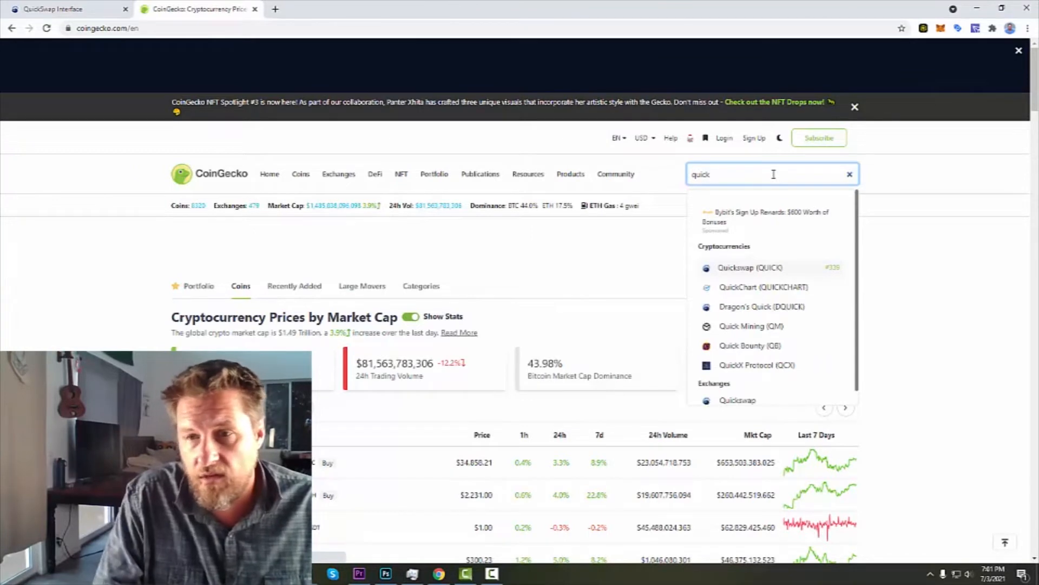
left_click(750, 267)
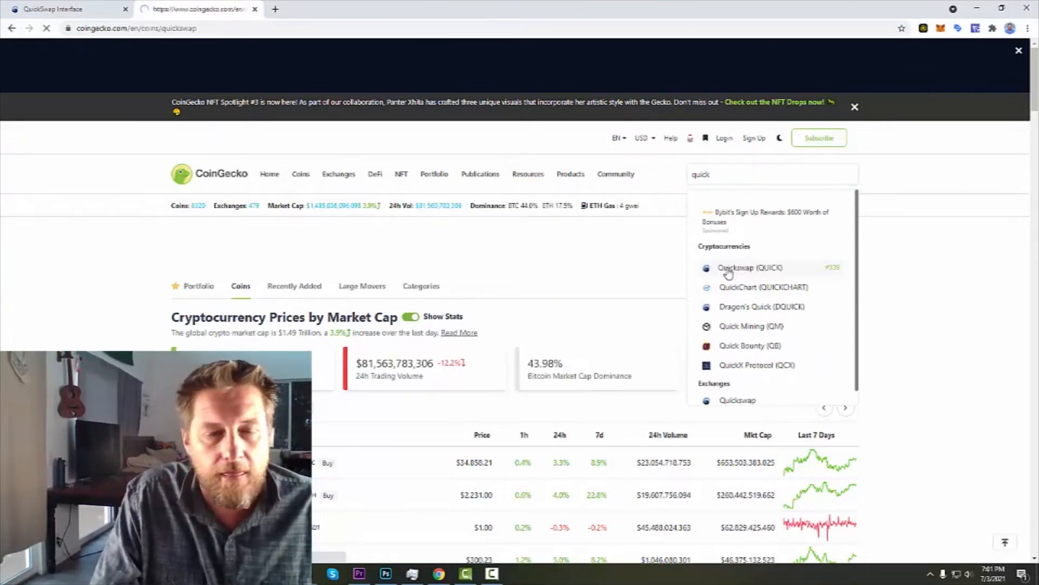
left_click(749, 267)
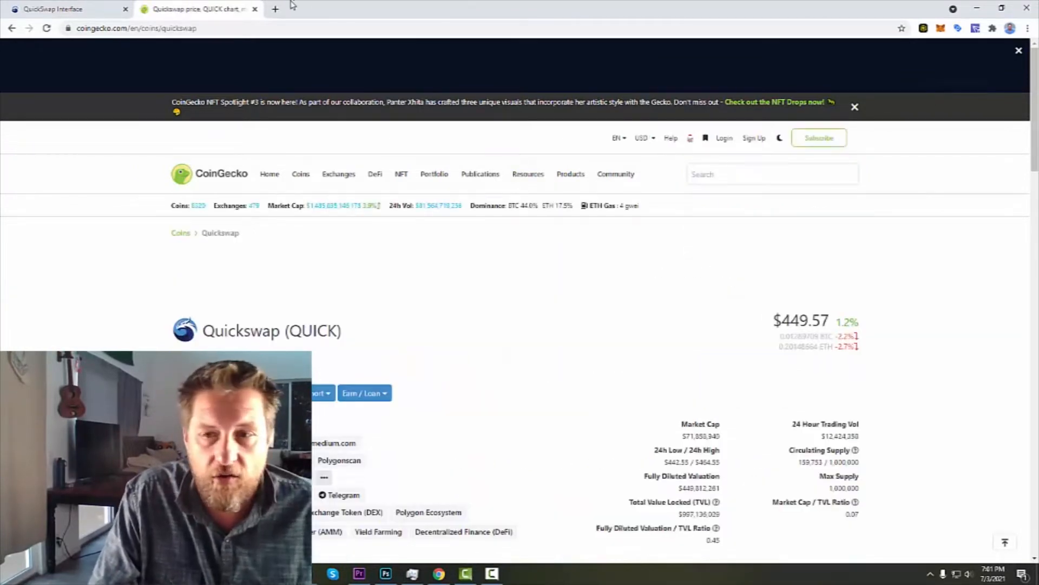
left_click(53, 8)
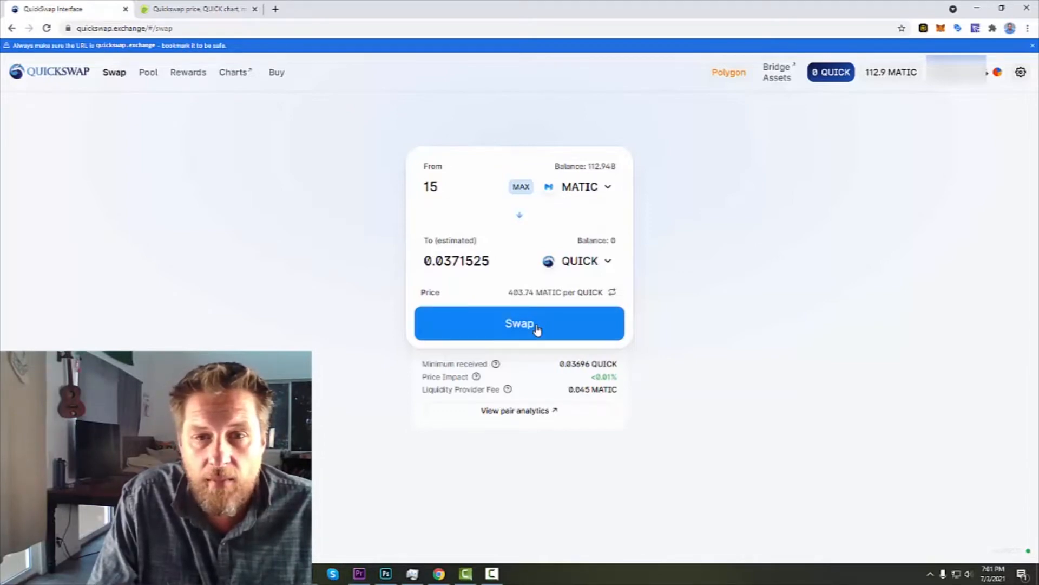
Step: Confirm the 15 MATIC to QUICK swap in MetaMask and close the submitted notice
left_click(519, 324)
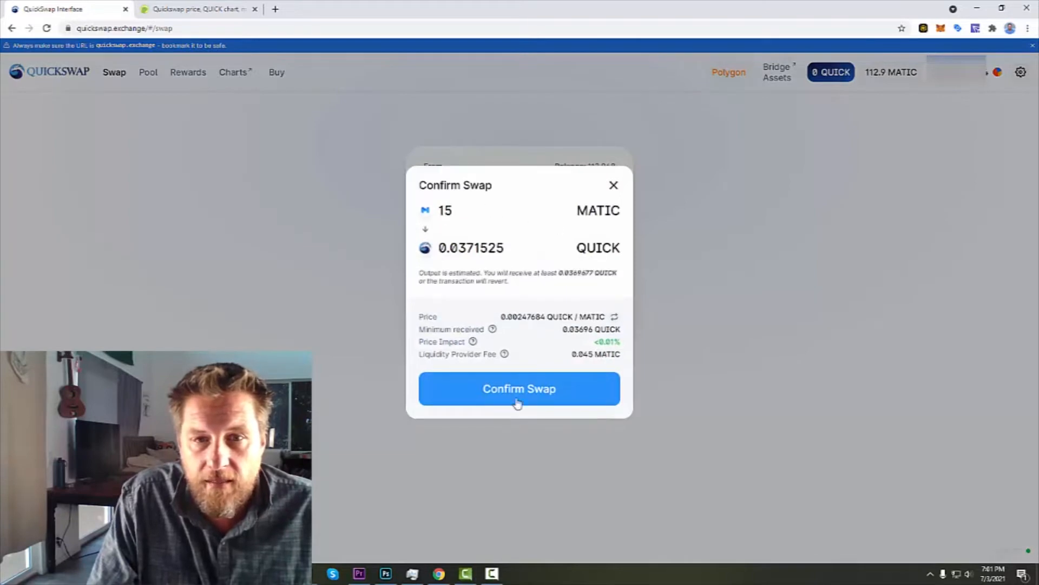
left_click(519, 388)
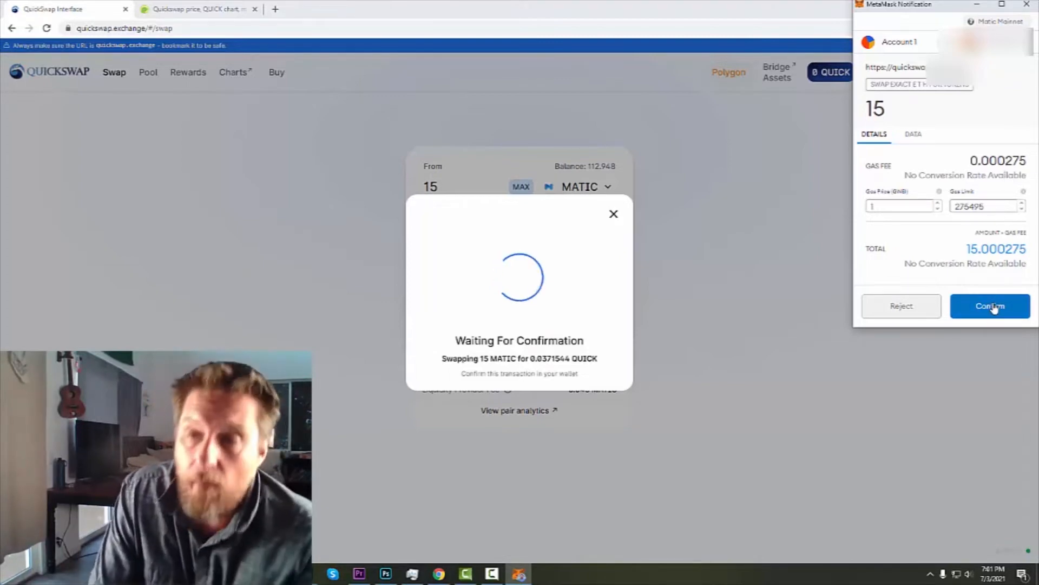
left_click(990, 305)
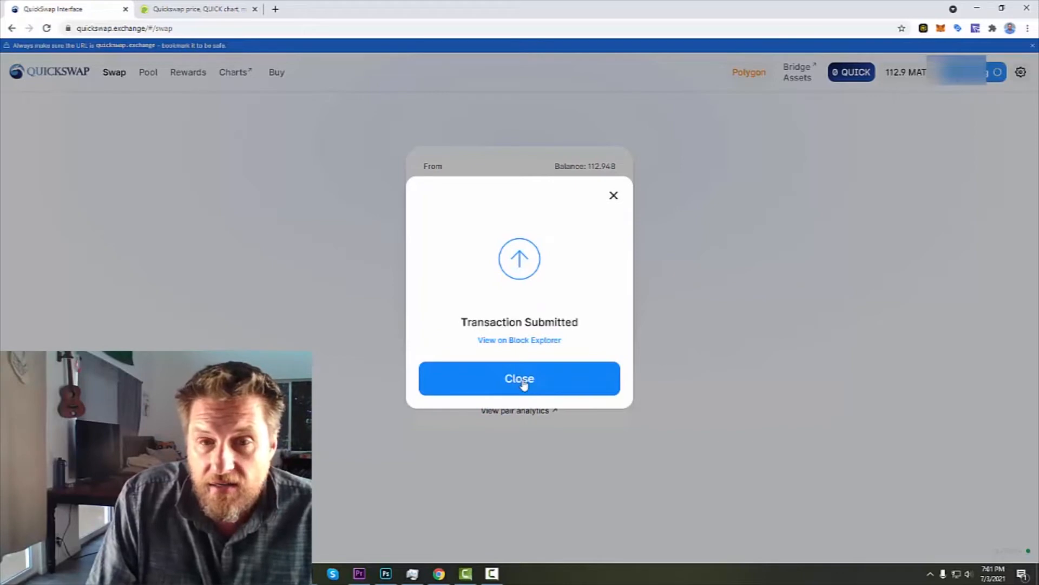
left_click(519, 378)
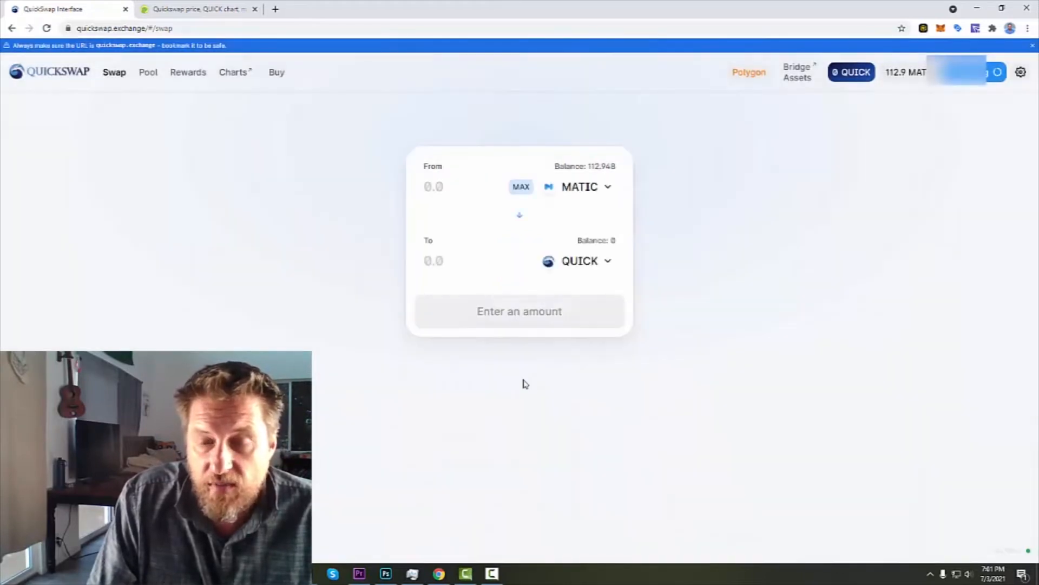
mouse_move(648, 266)
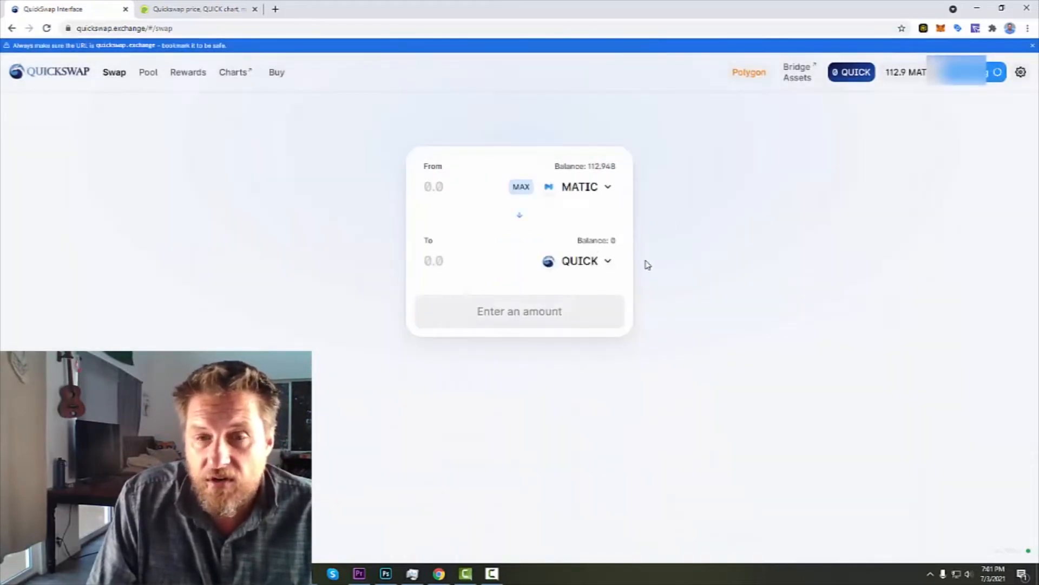
mouse_move(732, 128)
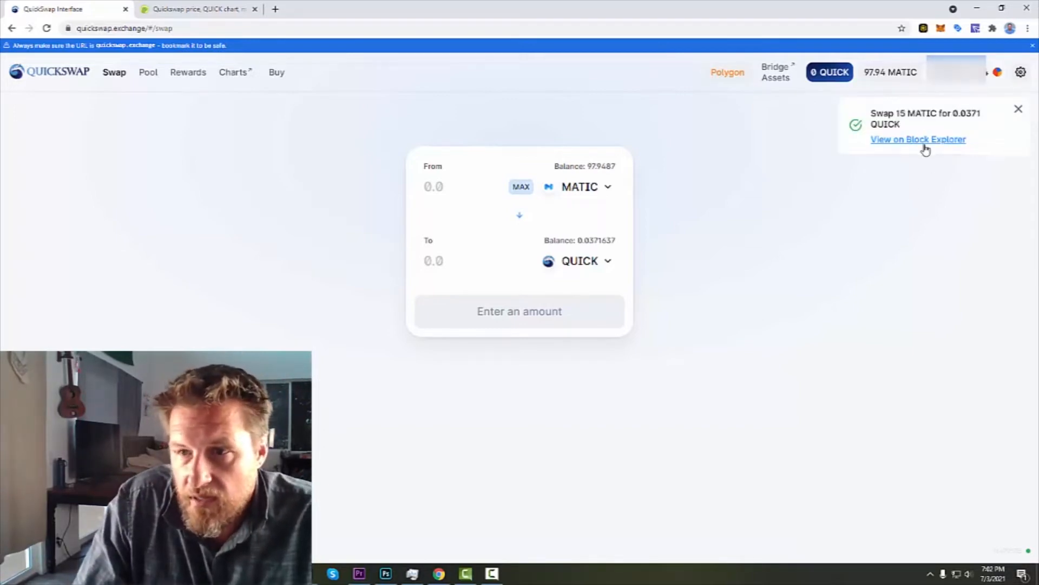
mouse_move(611, 251)
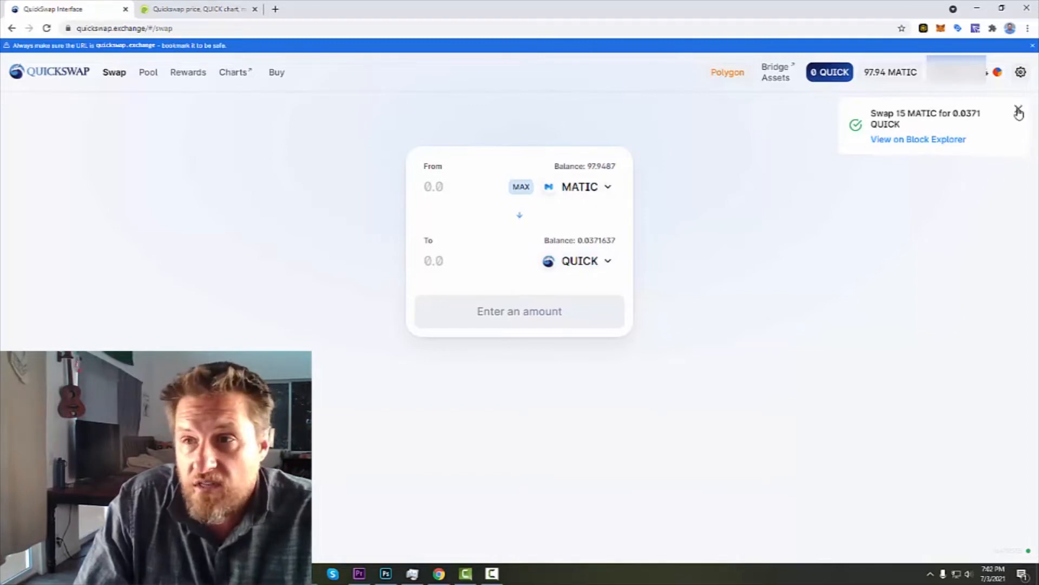
Step: Dismiss the swap success toast and view the 0.03 QUICK balance breakdown
left_click(1019, 110)
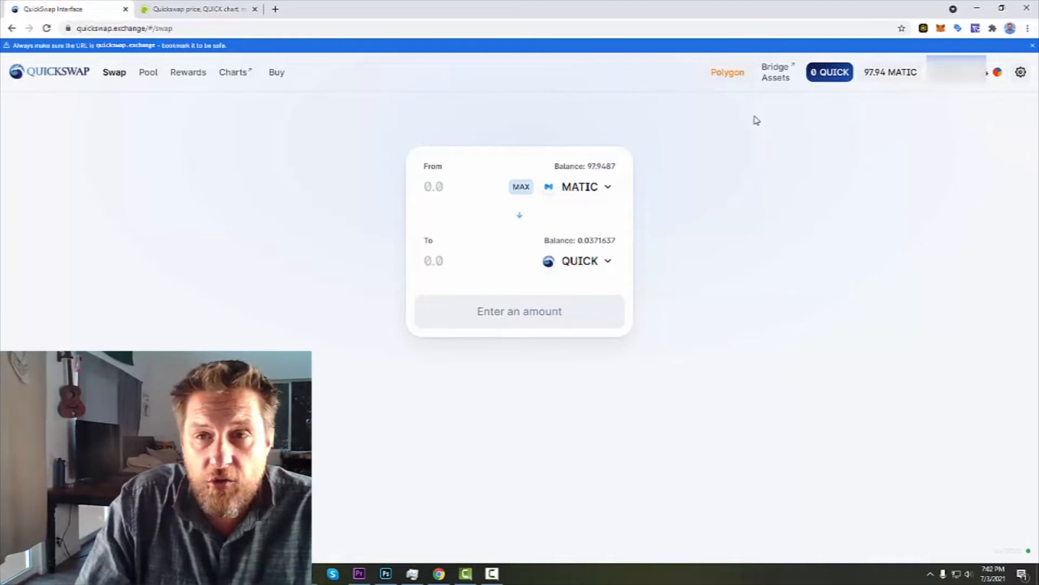
mouse_move(206, 136)
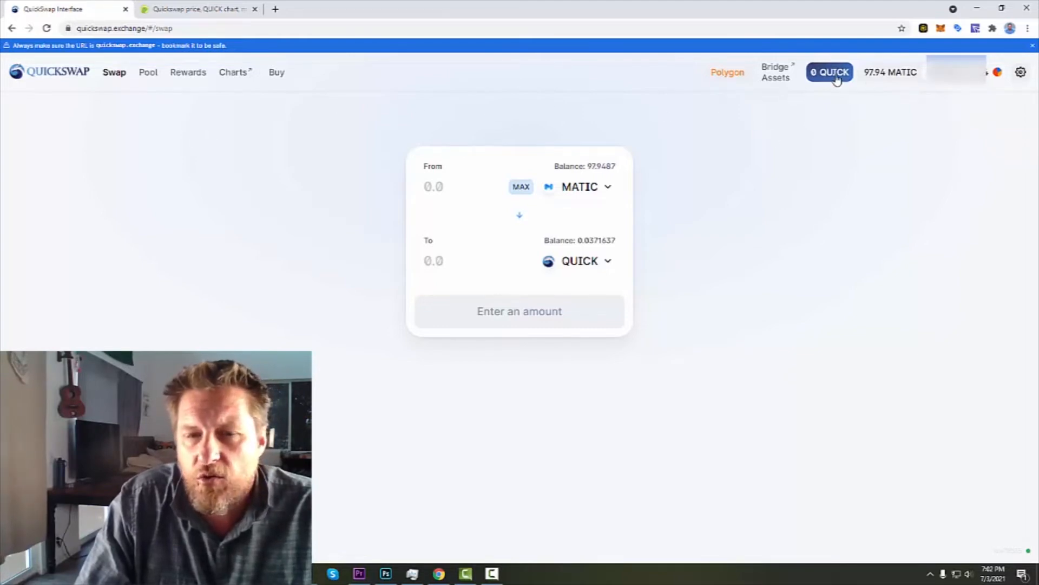
left_click(829, 72)
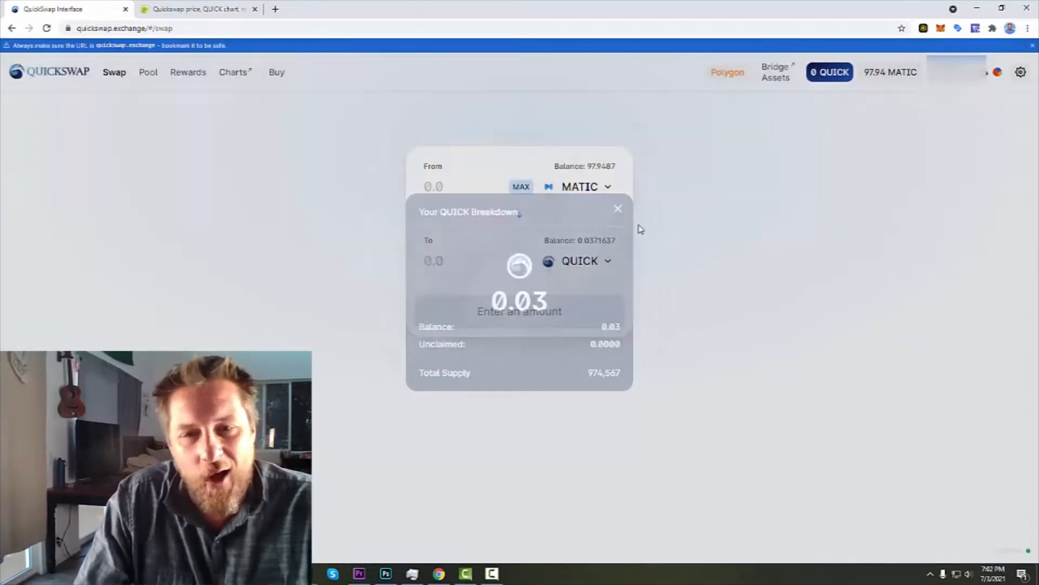
left_click(617, 208)
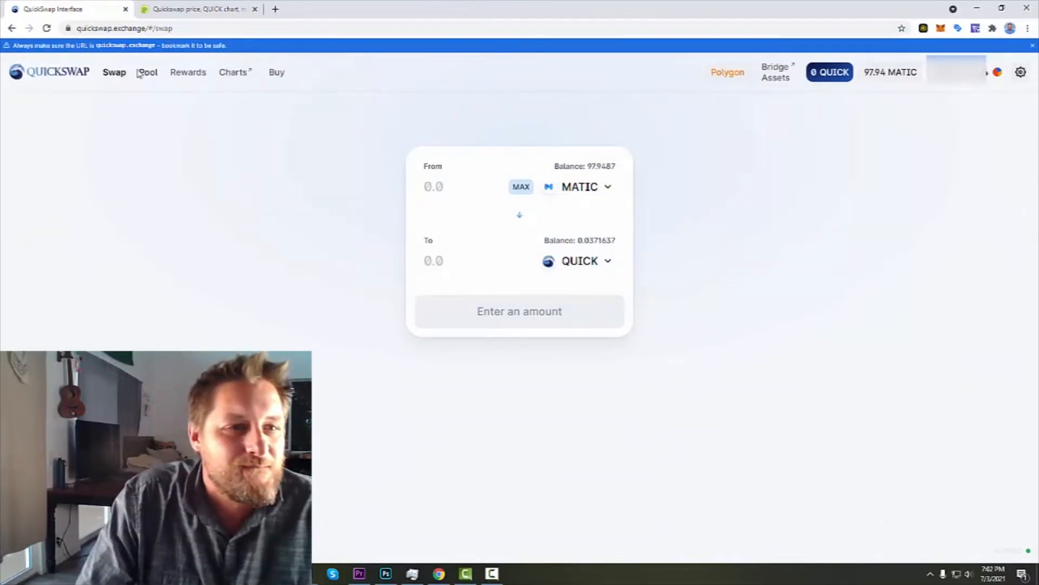
Step: Create a MATIC/QUICK pair on the Pool page, adding the QUICK token to MetaMask
left_click(148, 72)
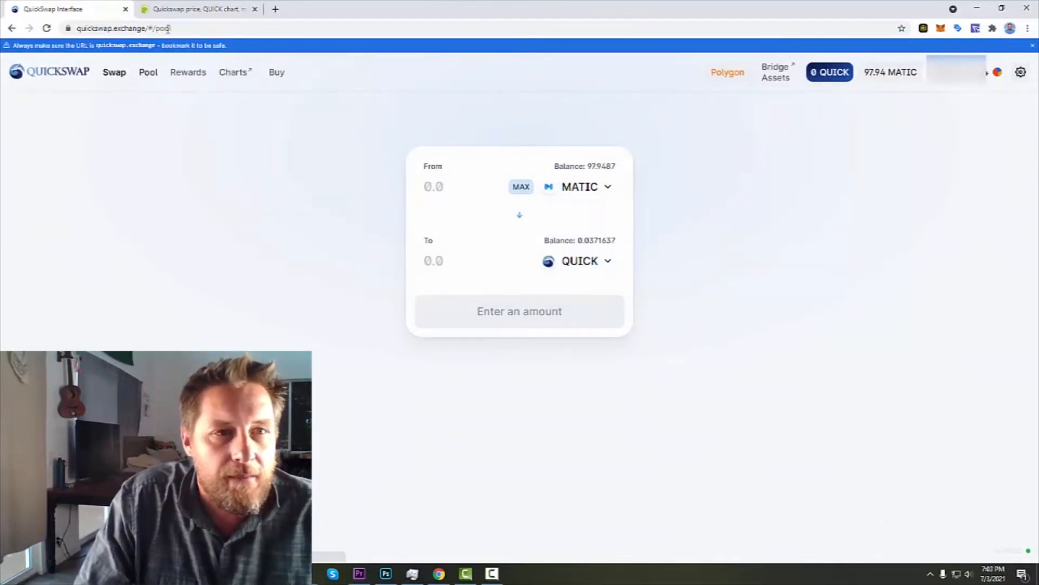
left_click(148, 72)
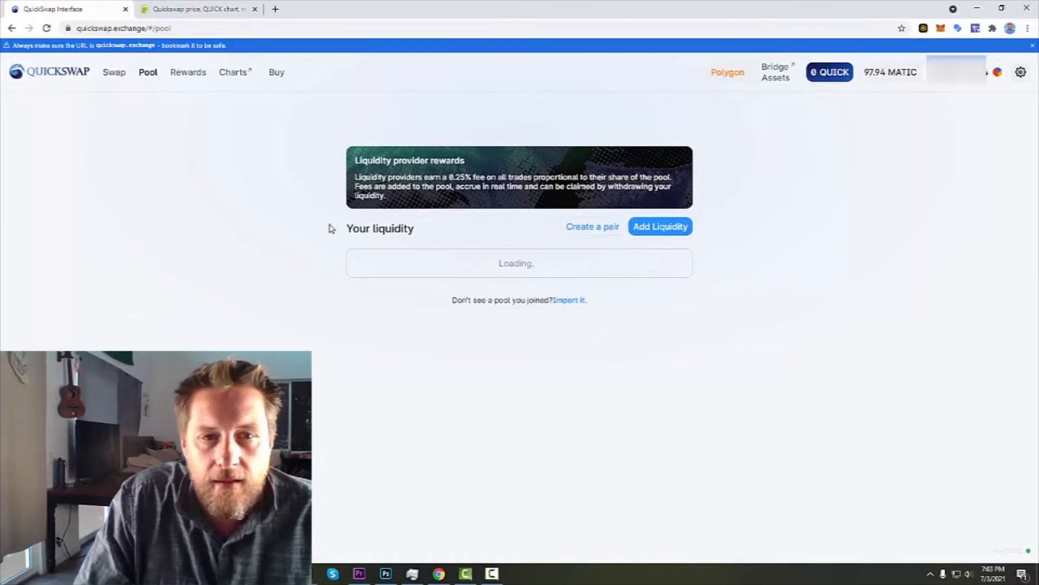
left_click(592, 227)
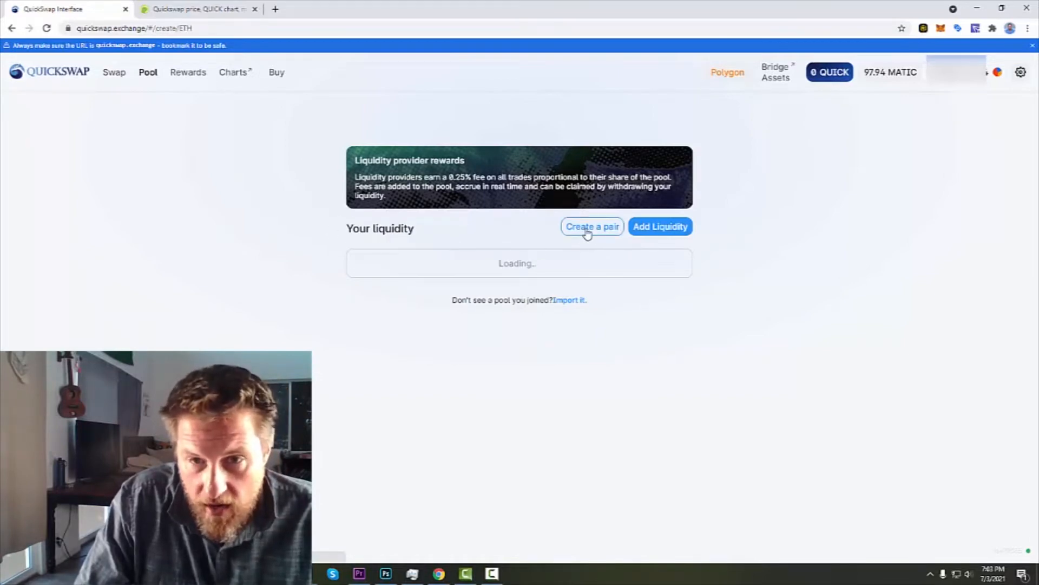
left_click(591, 227)
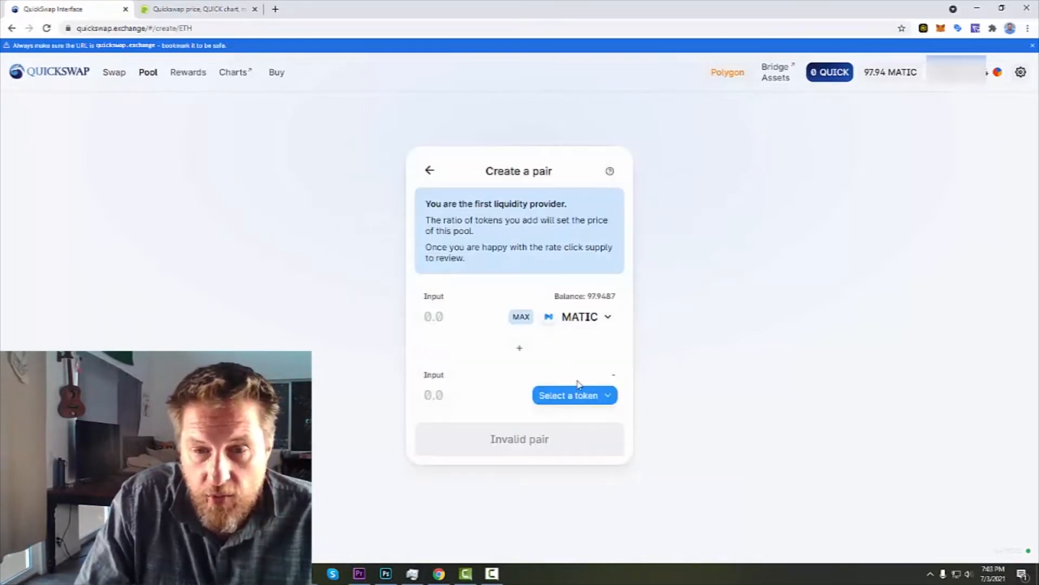
mouse_move(575, 396)
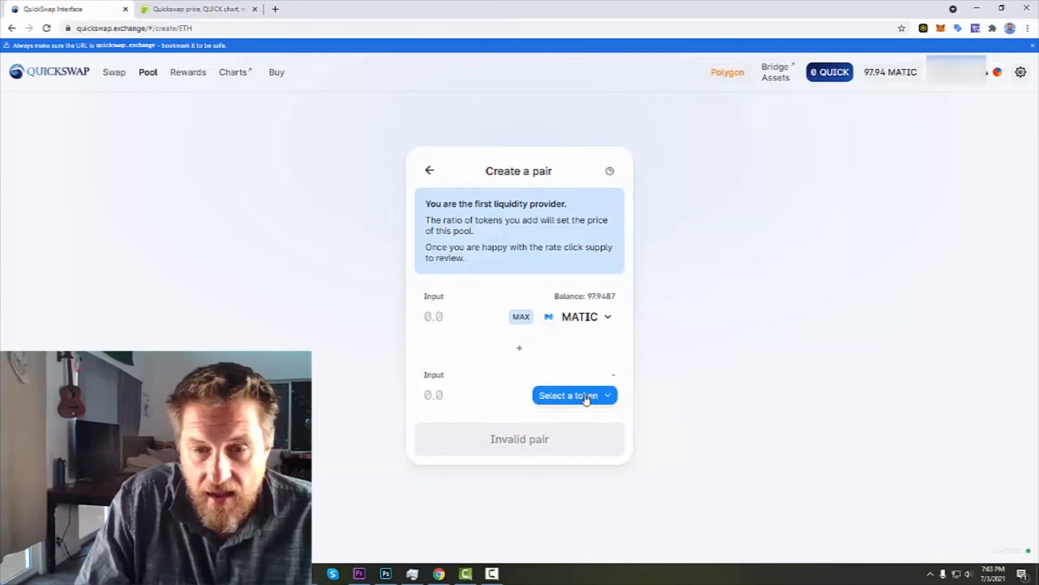
left_click(574, 395)
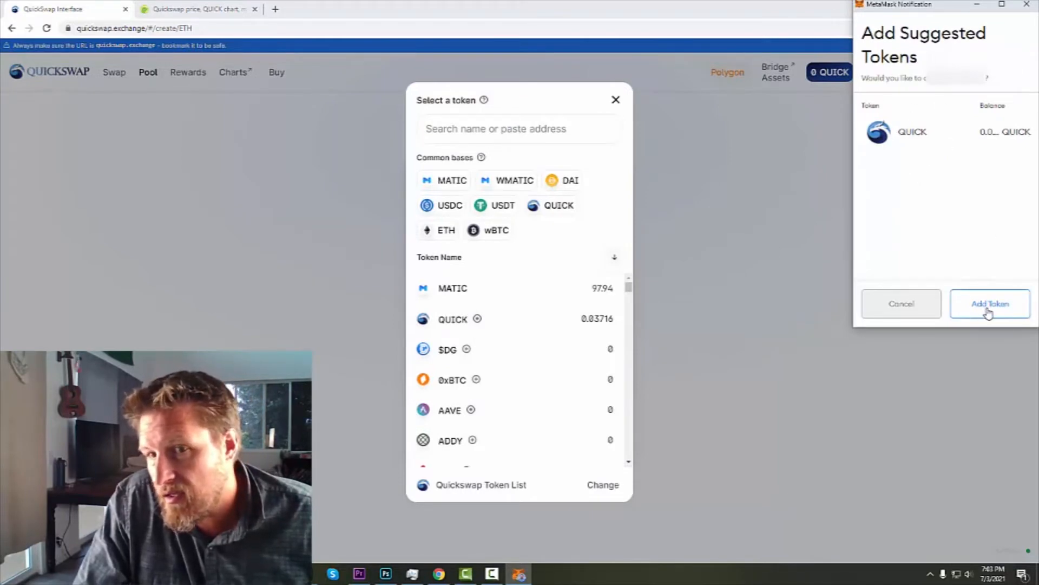
left_click(990, 303)
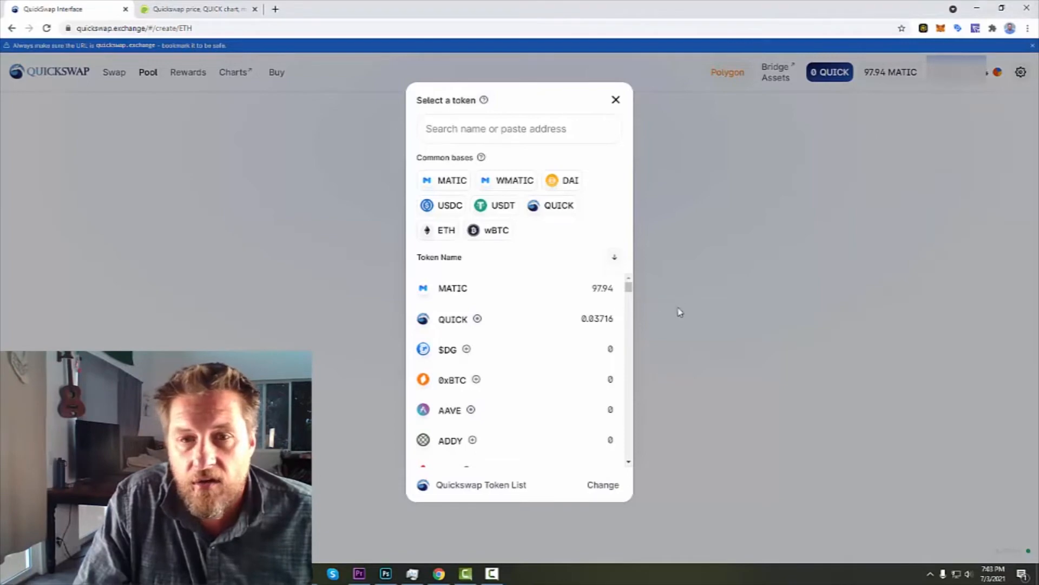
mouse_move(476, 319)
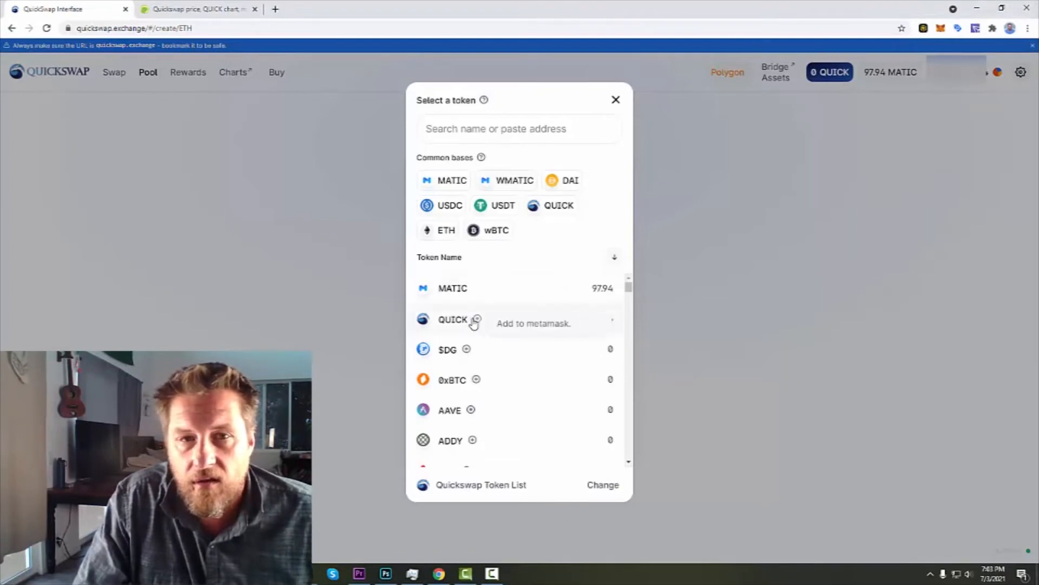
left_click(452, 319)
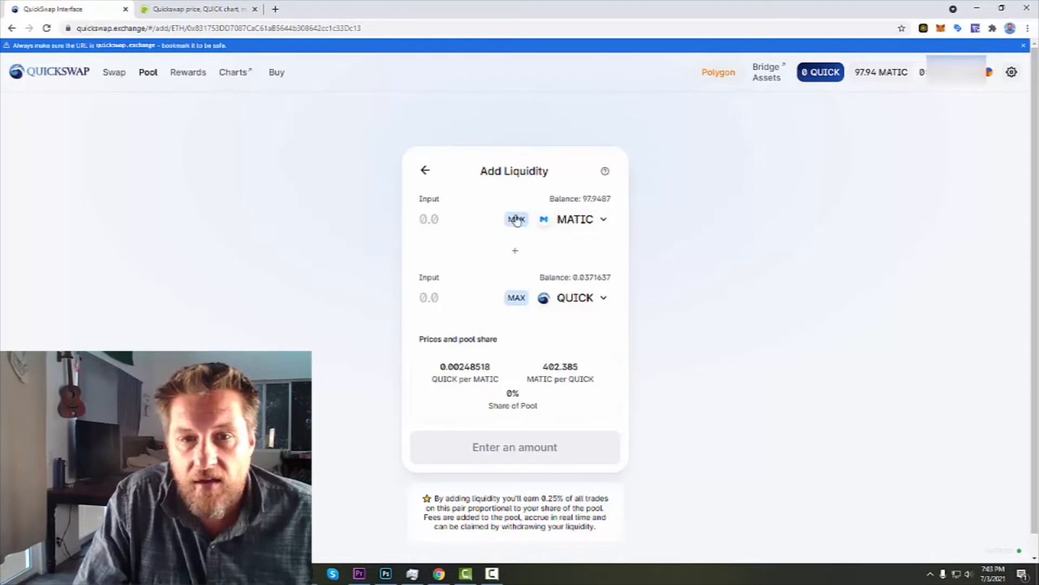
Step: Fill the maximum 0.0371 QUICK against 14.9541 MATIC and approve QUICK spending in MetaMask
left_click(517, 219)
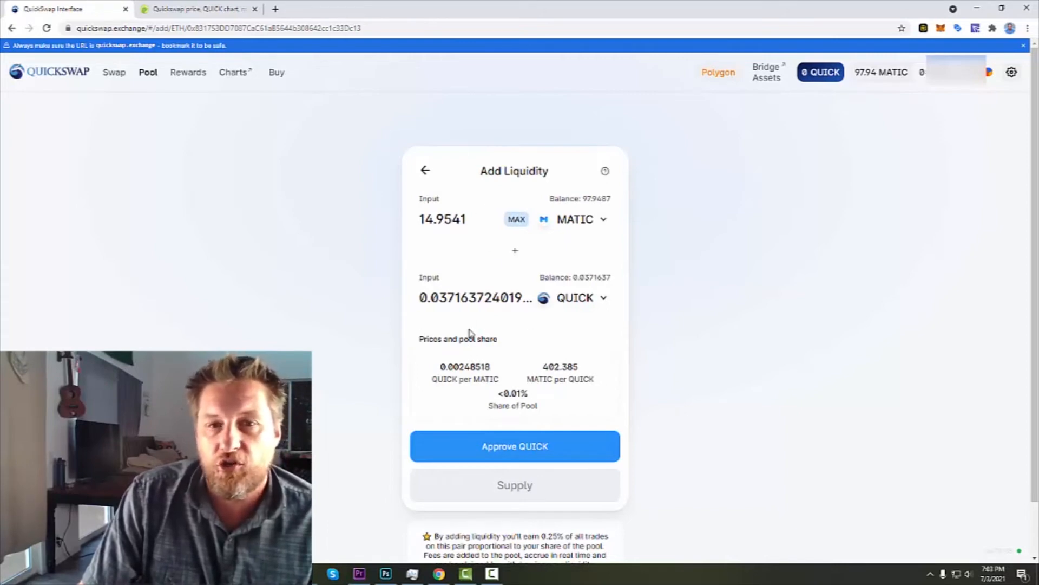
mouse_move(543, 216)
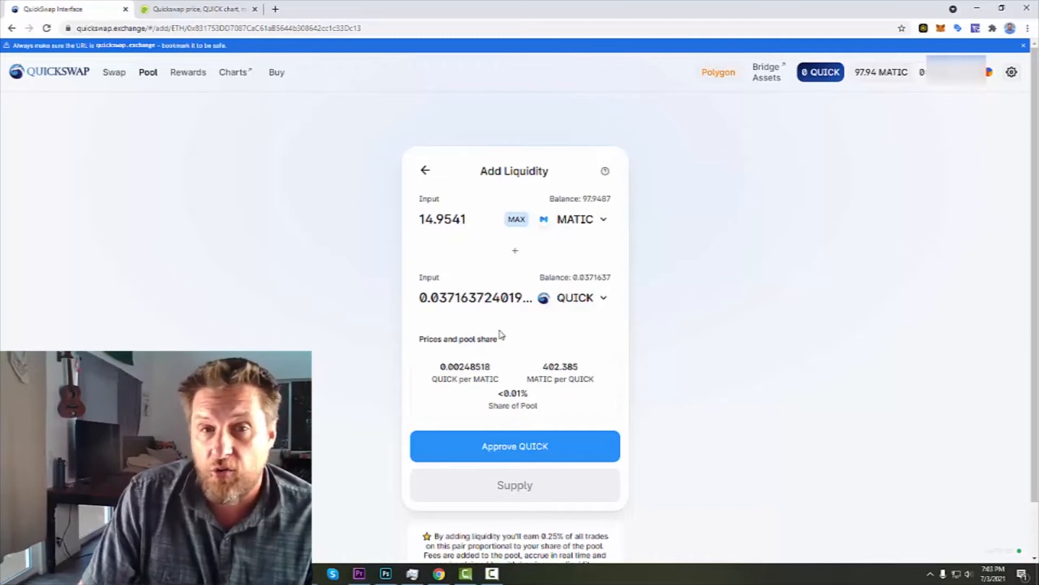
mouse_move(499, 281)
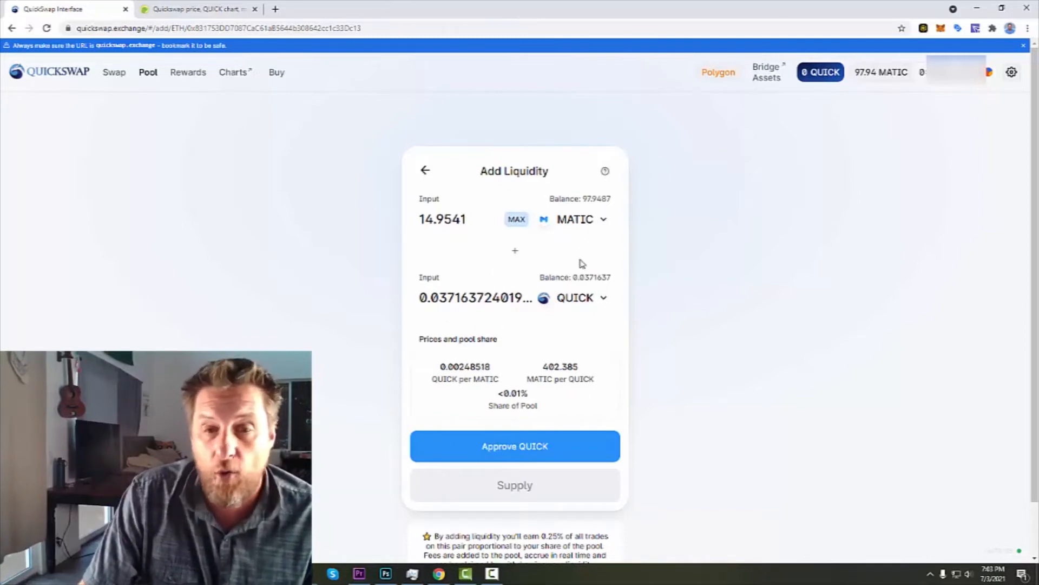
mouse_move(515, 446)
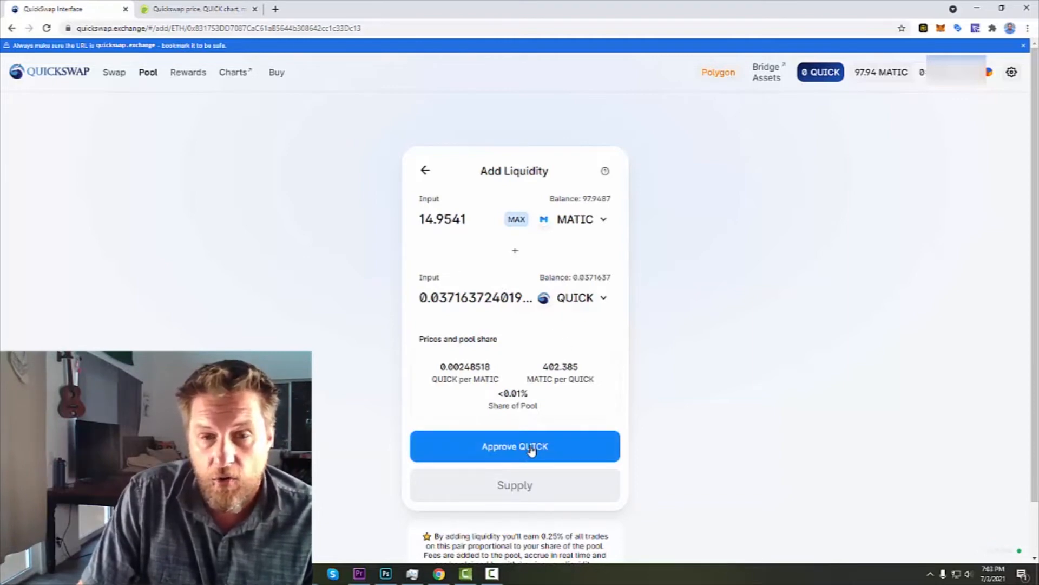
left_click(514, 446)
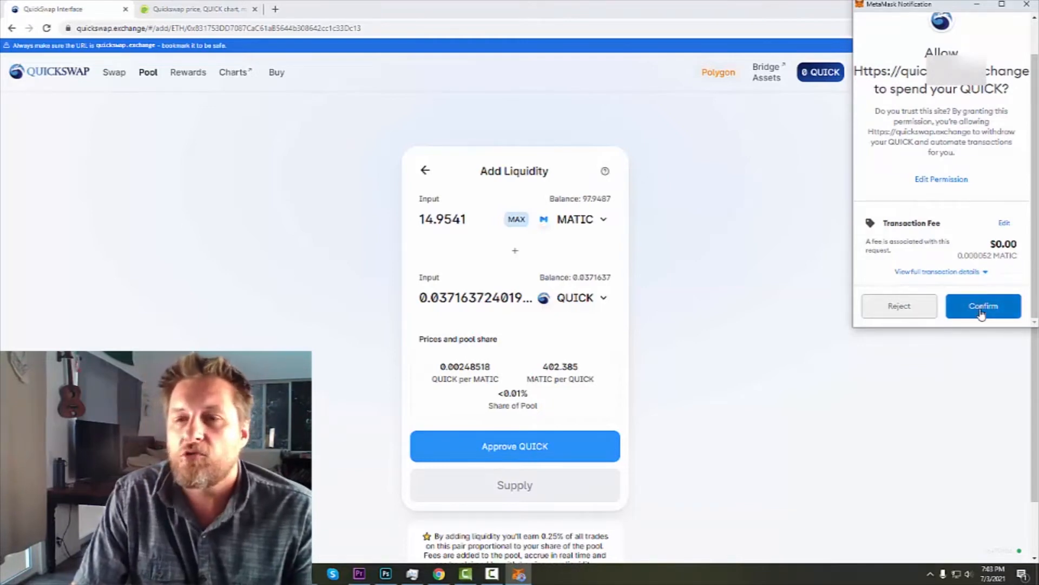
left_click(983, 306)
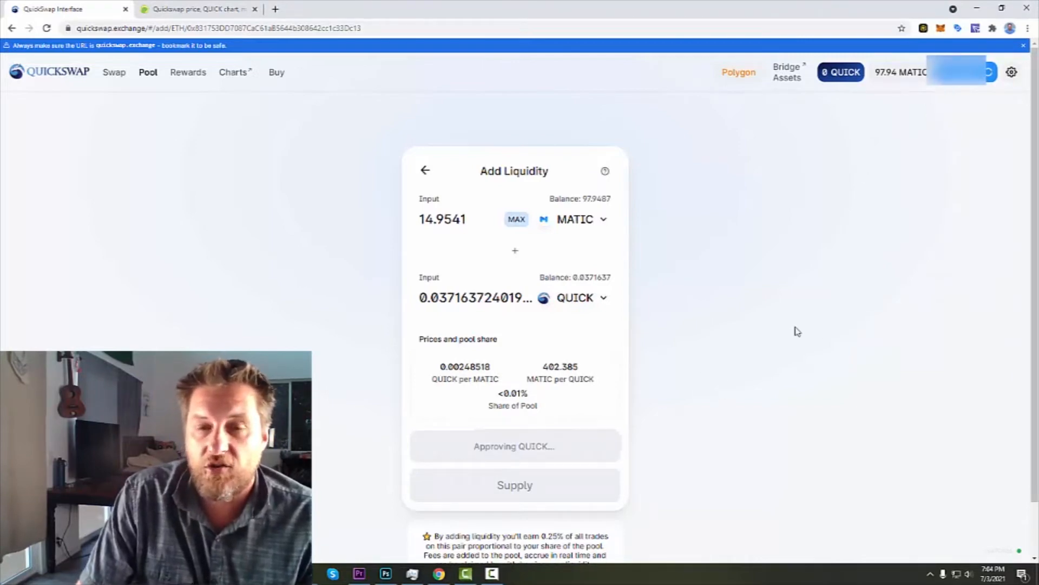
mouse_move(762, 326)
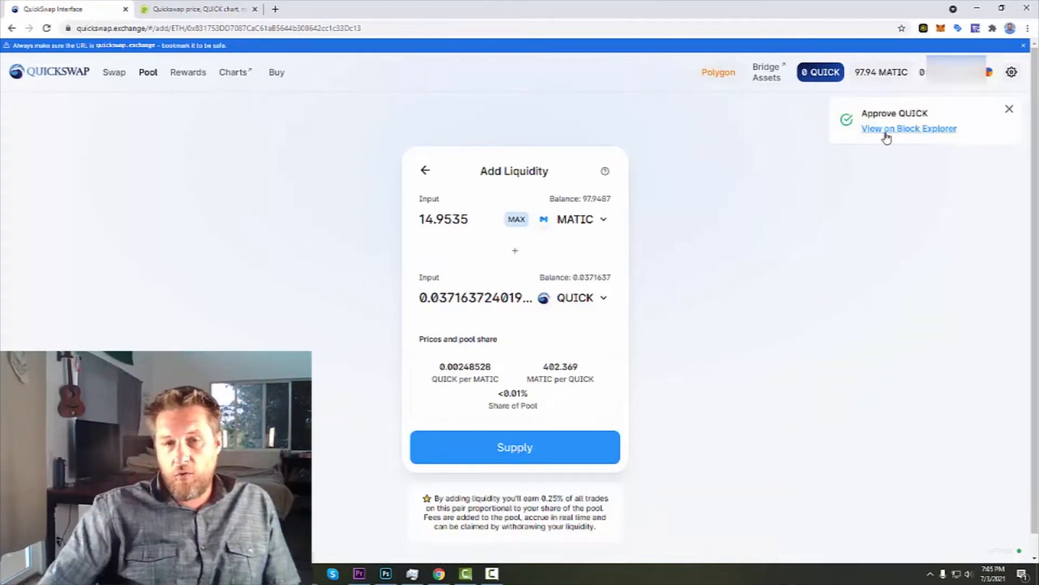
mouse_move(727, 287)
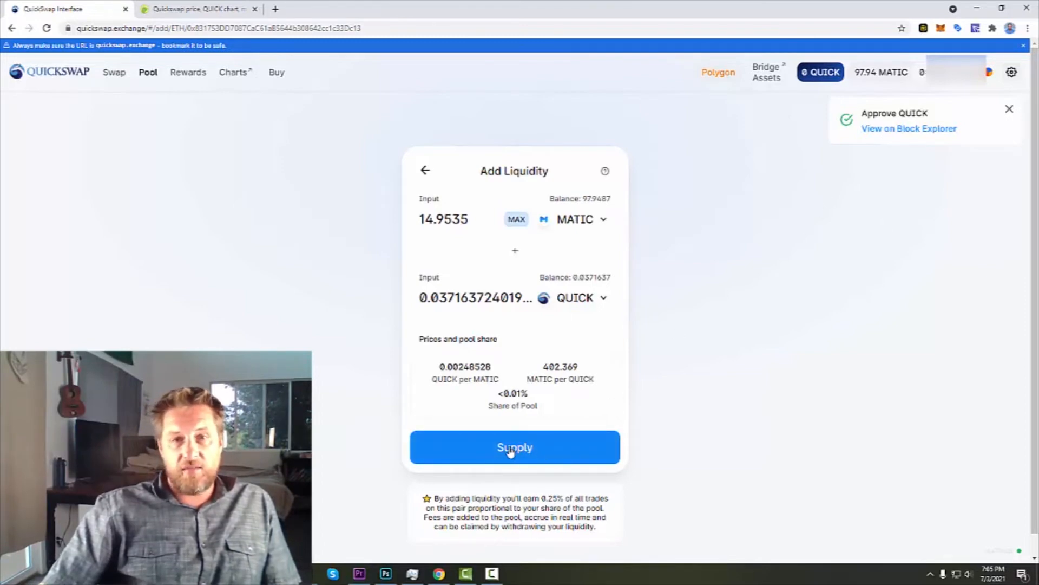
Step: Confirm supplying 14.95 MATIC and 0.037 QUICK in MetaMask, then close the notice
left_click(515, 447)
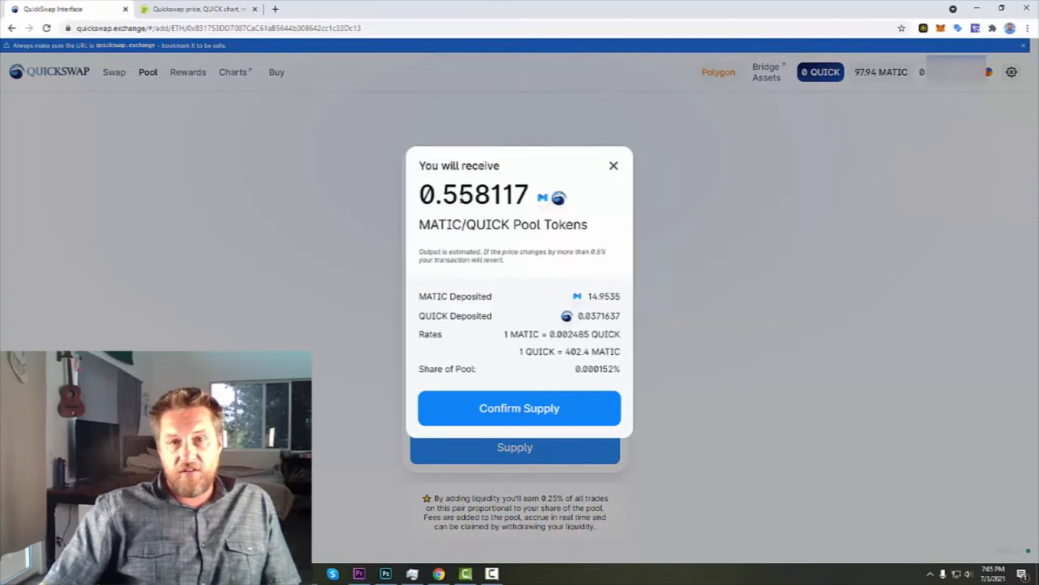
mouse_move(528, 292)
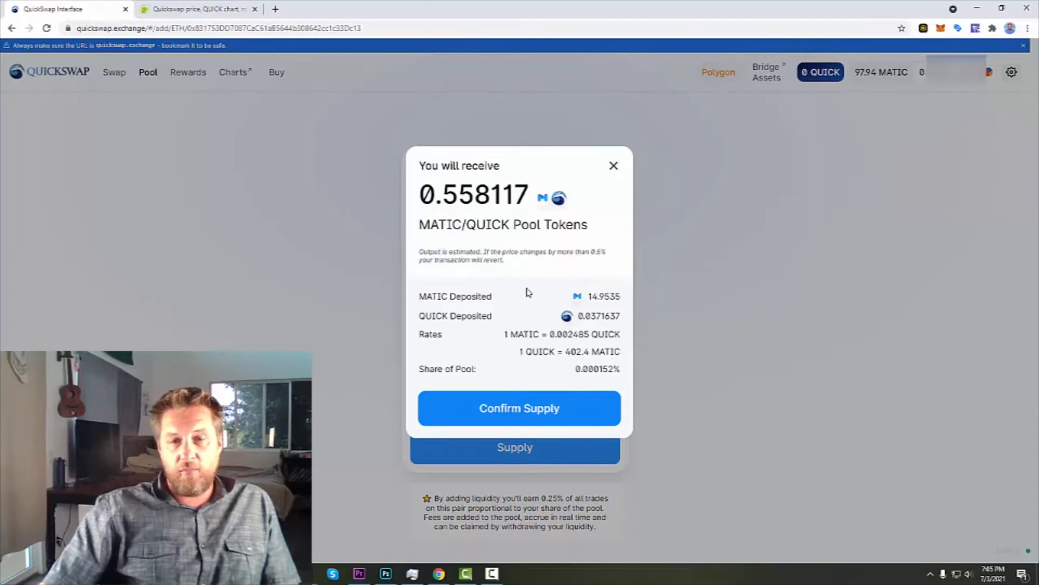
mouse_move(519, 407)
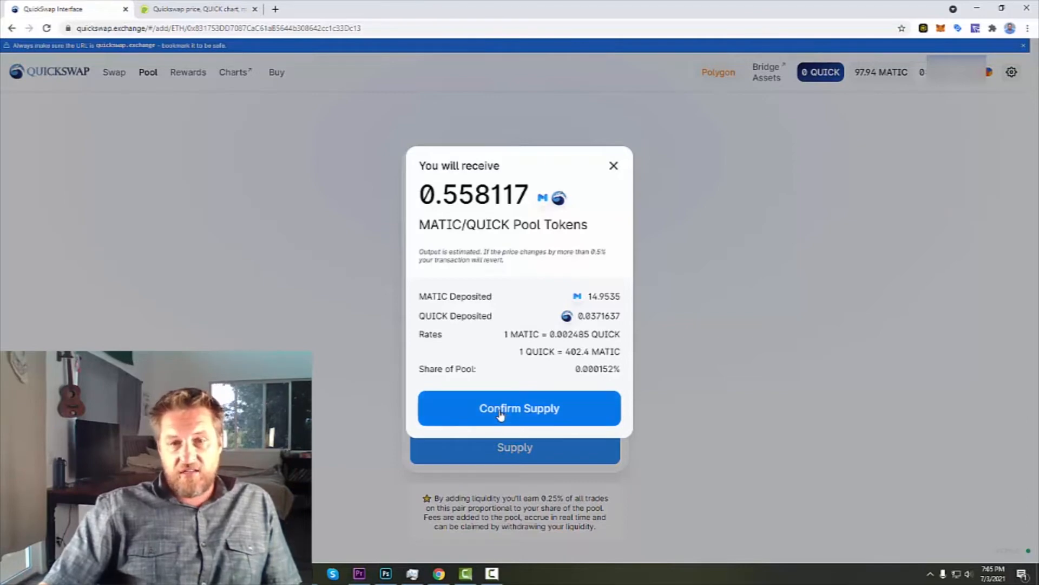
left_click(519, 408)
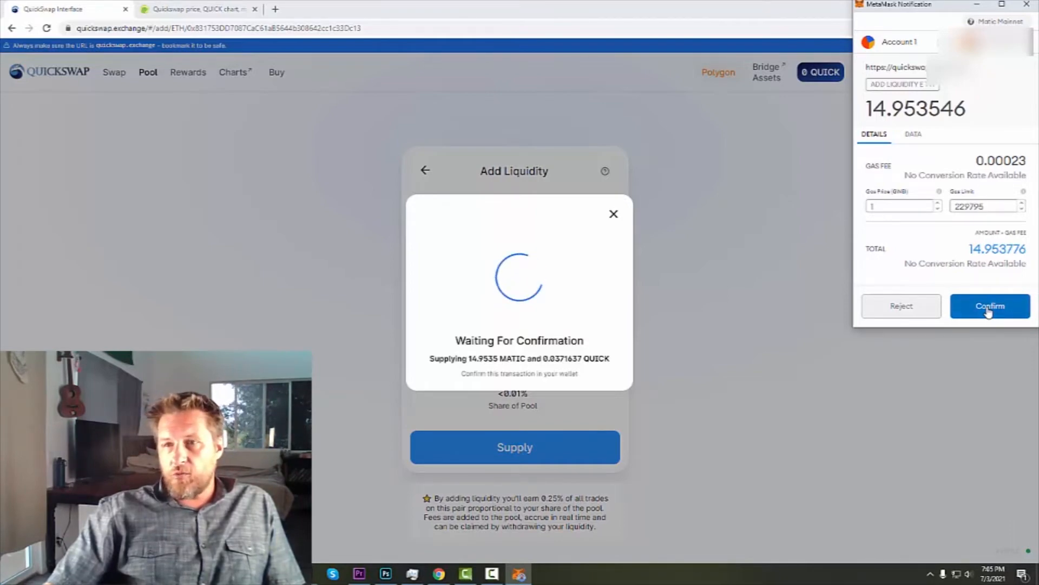
left_click(990, 306)
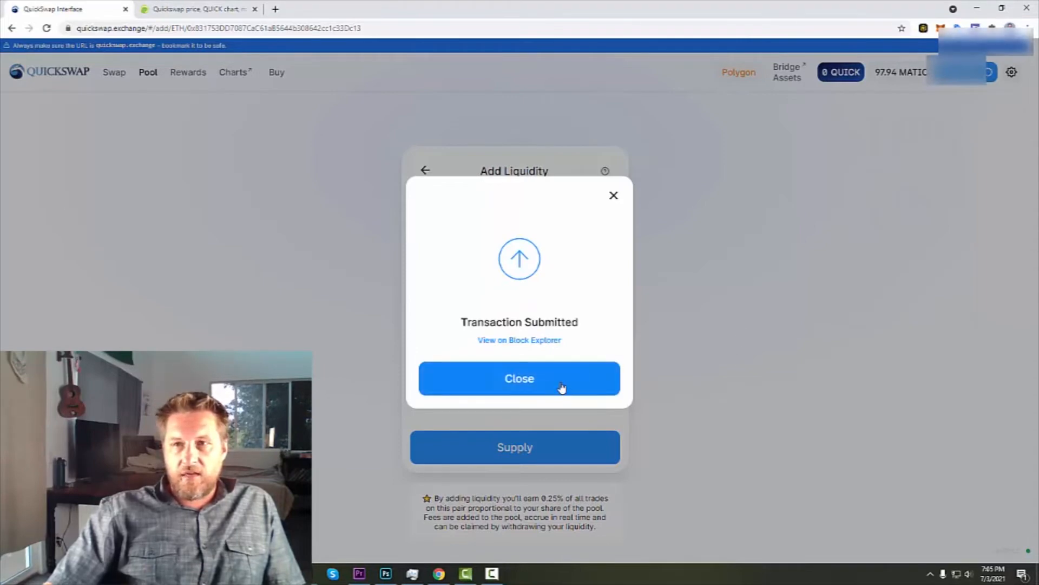
left_click(519, 378)
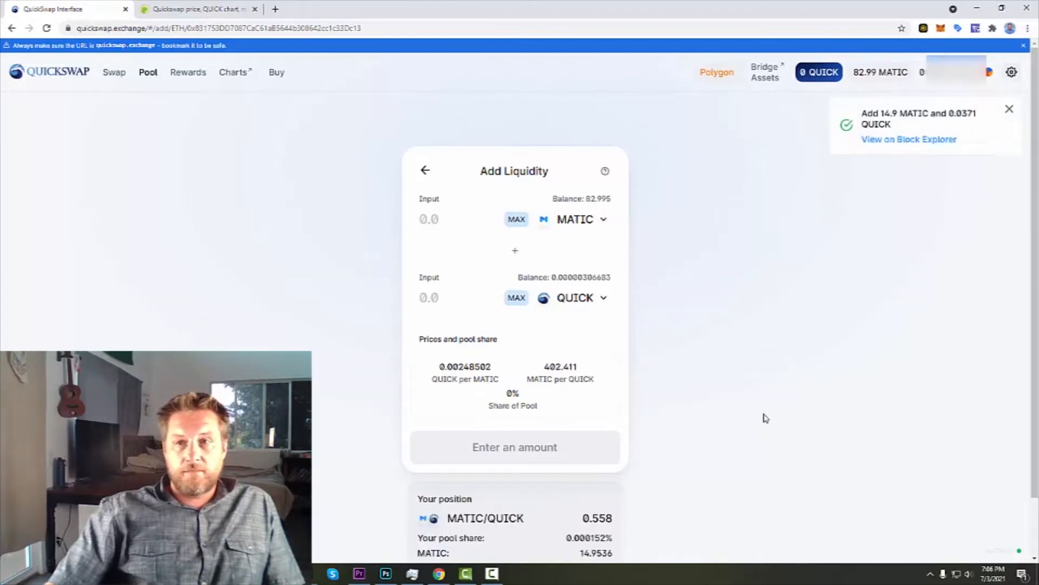
mouse_move(758, 189)
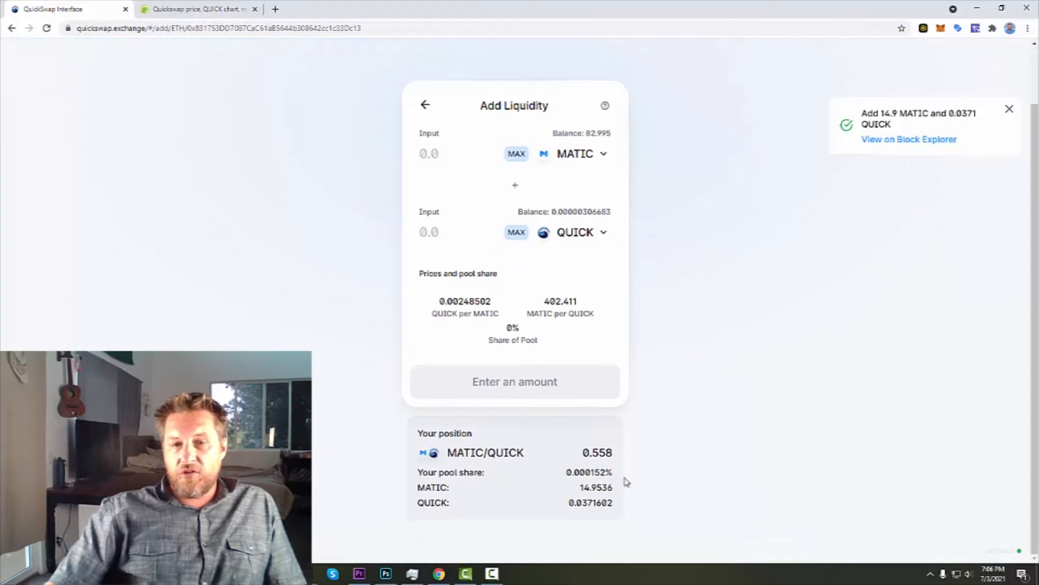
mouse_move(669, 463)
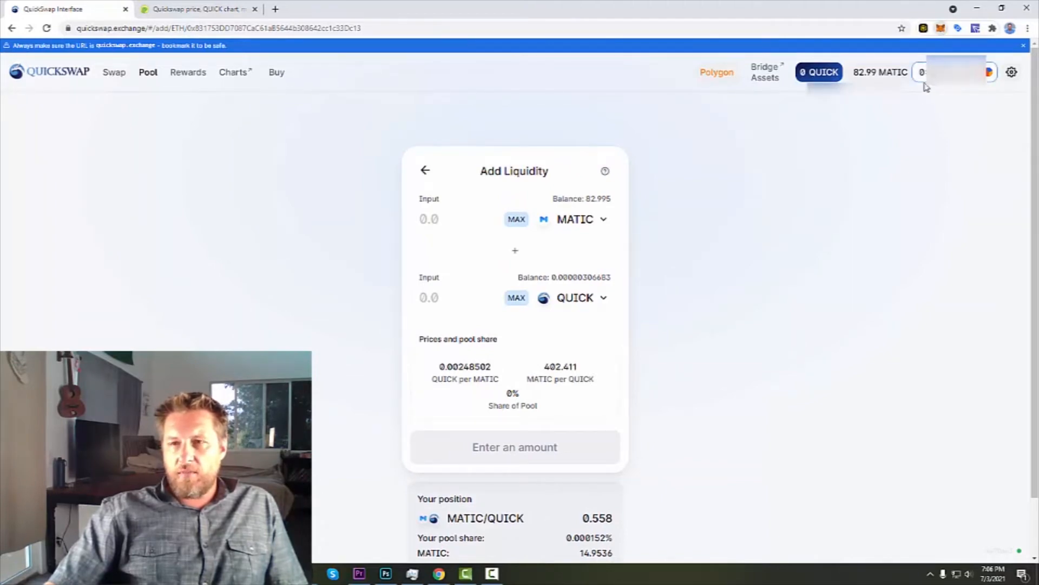
Step: Open MetaMask's Assets list to see 82.995 MATIC and the small QUICK balance
left_click(924, 71)
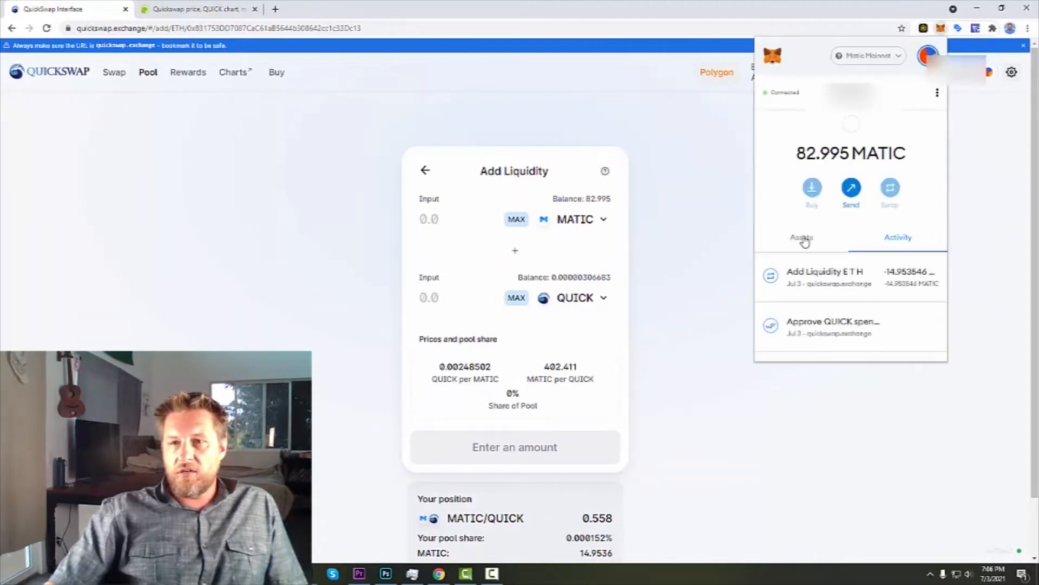
left_click(801, 236)
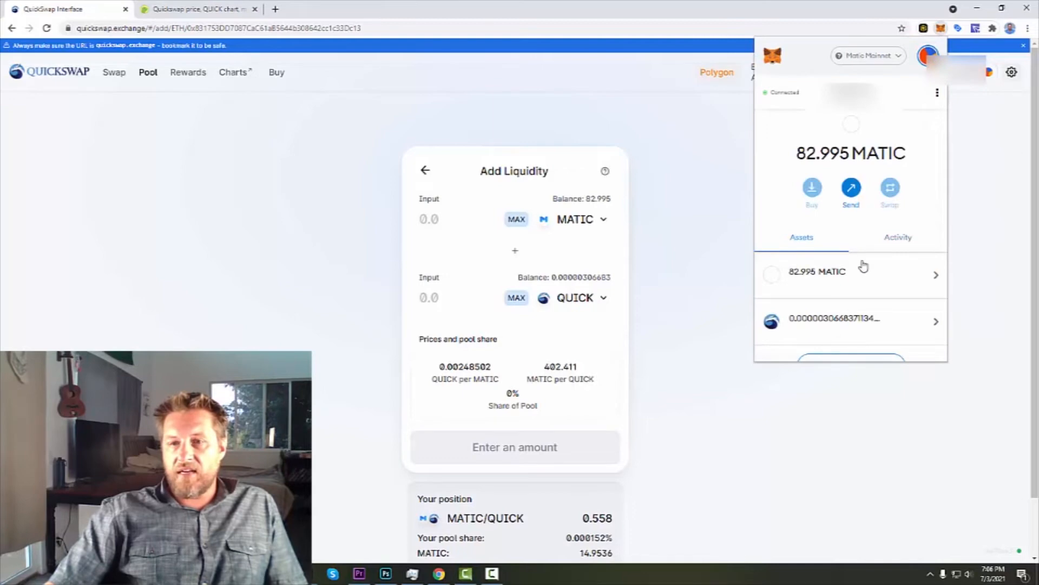
scroll("down", 3)
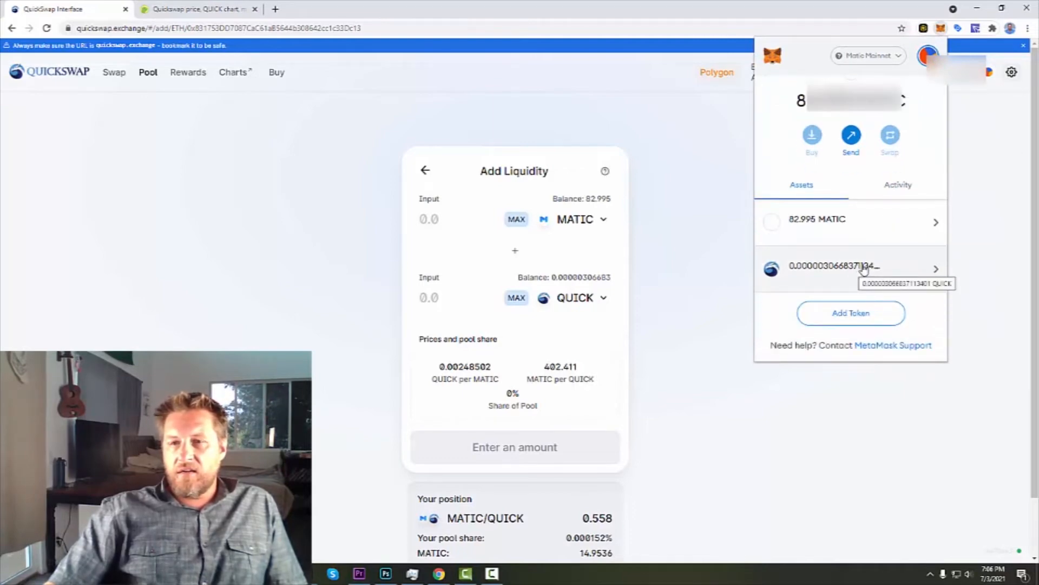
mouse_move(870, 236)
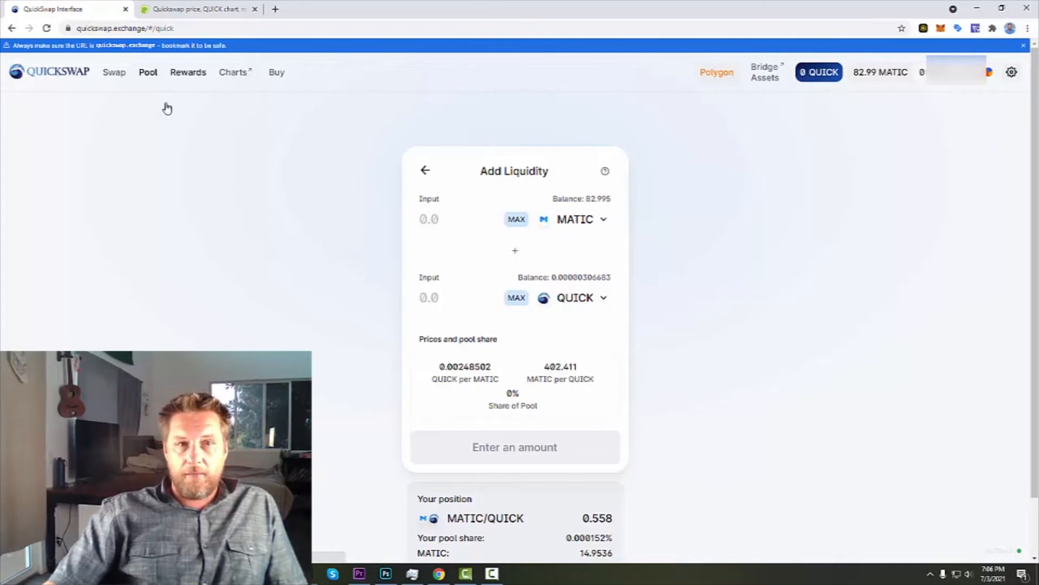
mouse_move(428, 215)
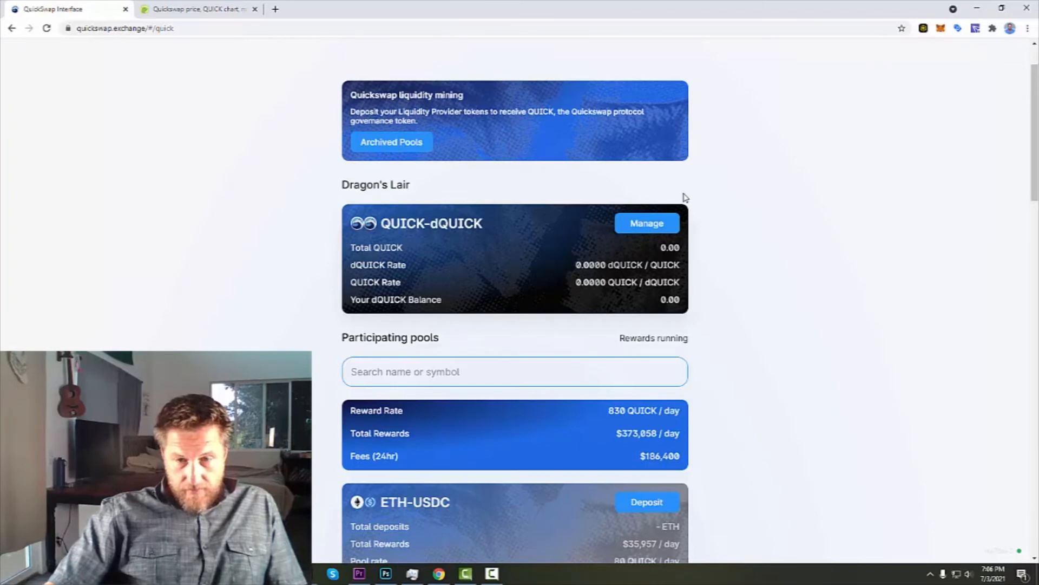
Step: Scroll the rewards pools down to the MATIC-QUICK card and start its deposit
scroll("down", 3)
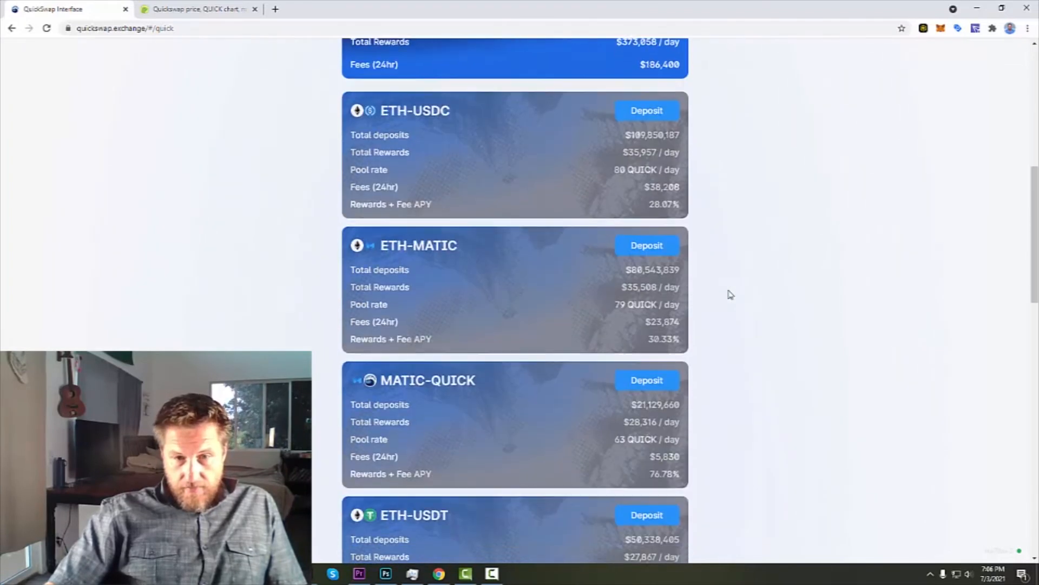
scroll("down", 3)
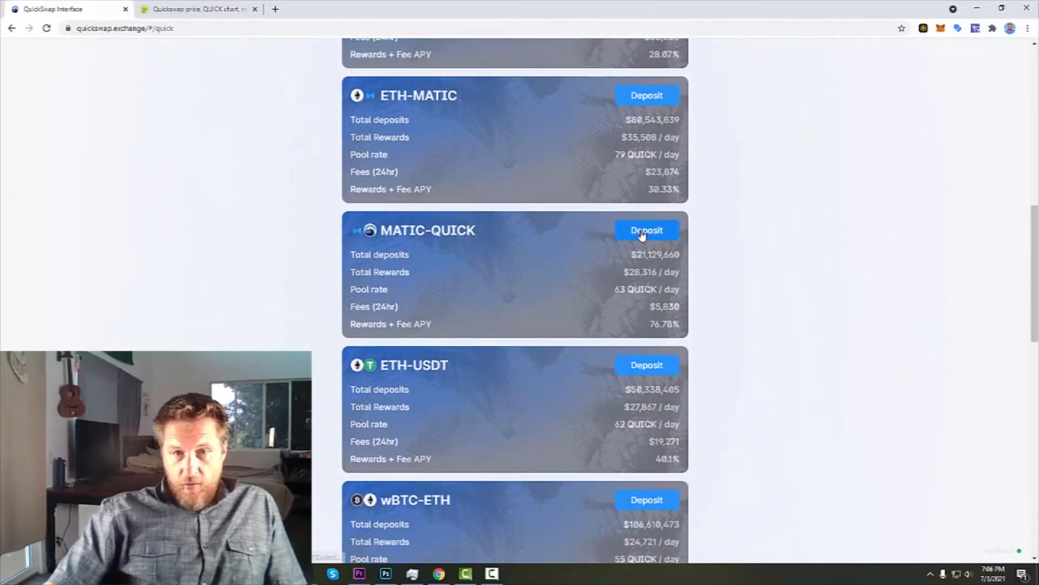
left_click(646, 230)
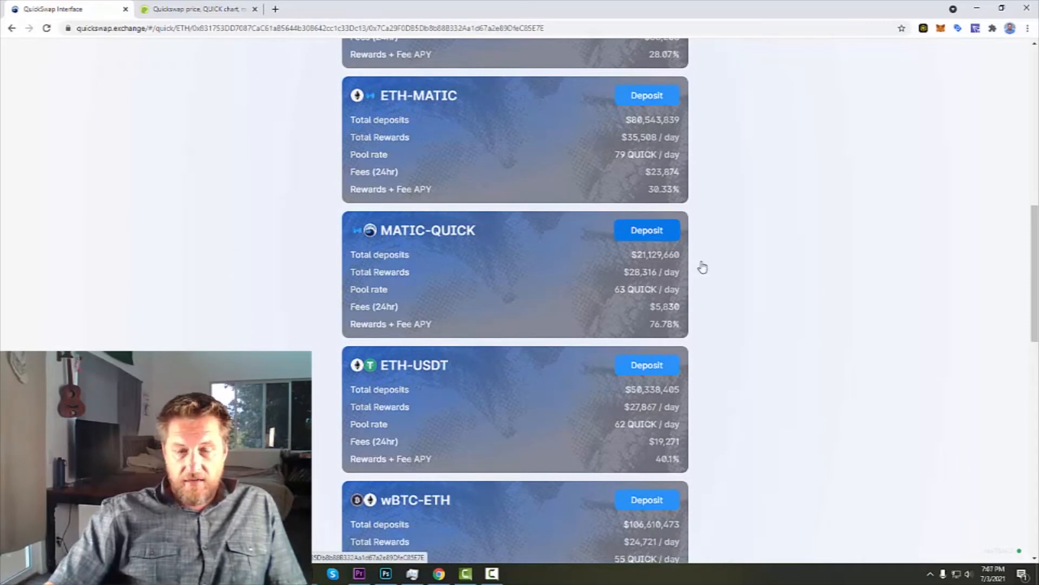
Step: Load the MATIC-QUICK Liquidity Mining page showing 0.558094 LP tokens available
left_click(647, 230)
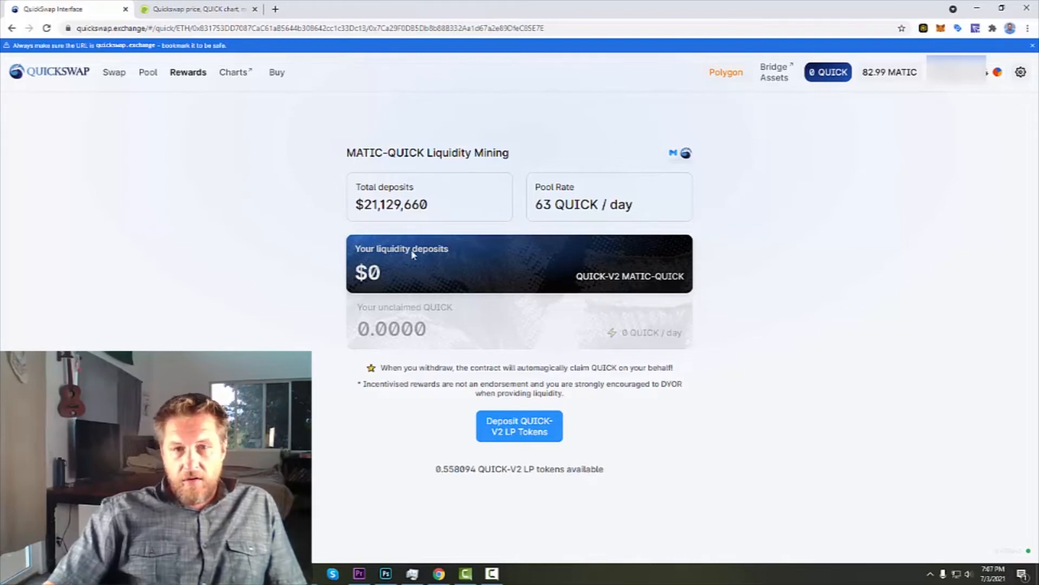
mouse_move(559, 272)
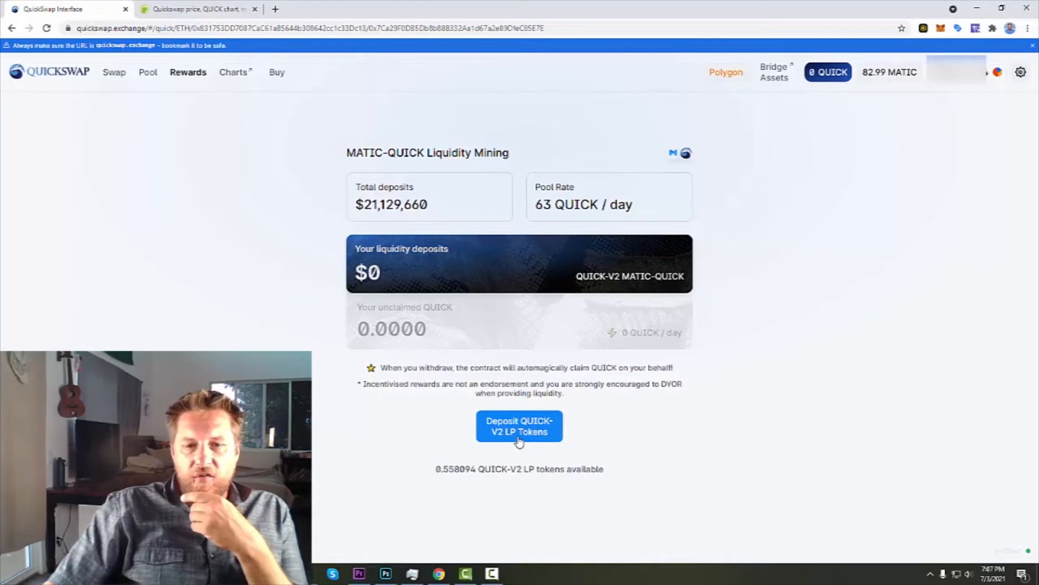
mouse_move(325, 444)
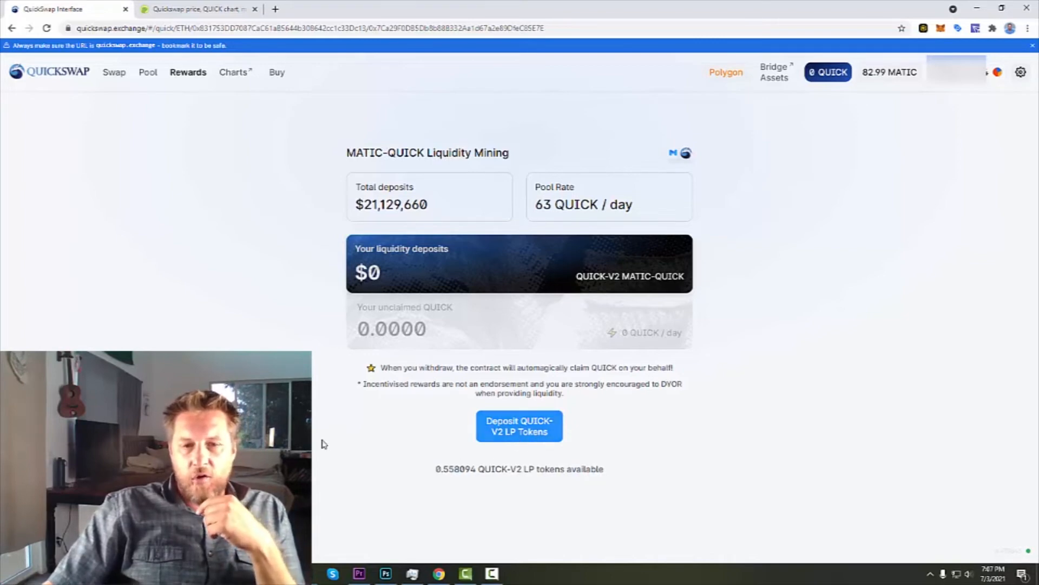
Step: Fill the deposit form with the maximum 0.558094 LP tokens, projecting about 0.0000994 QUICK daily
left_click(519, 426)
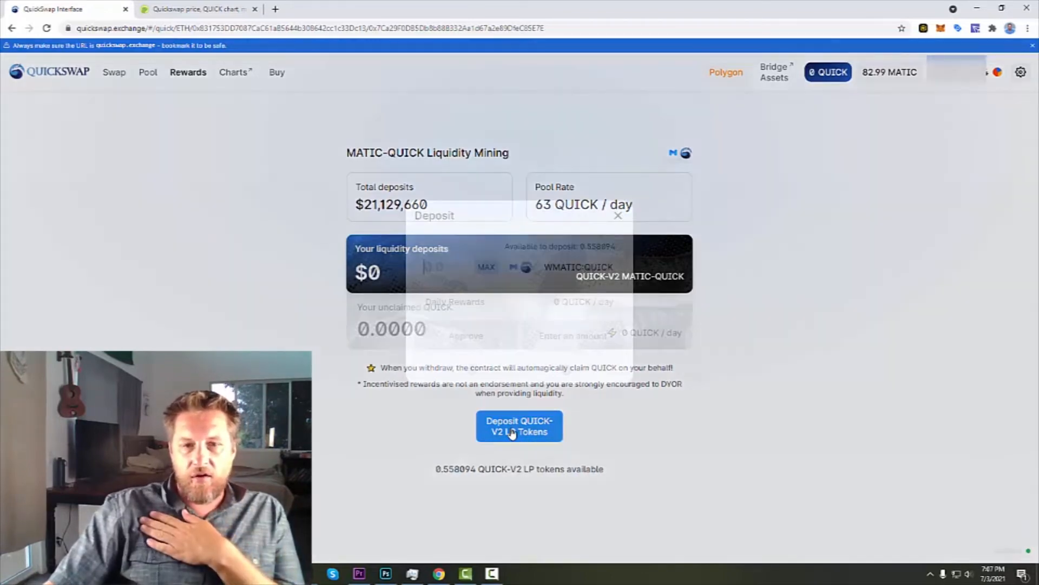
left_click(519, 426)
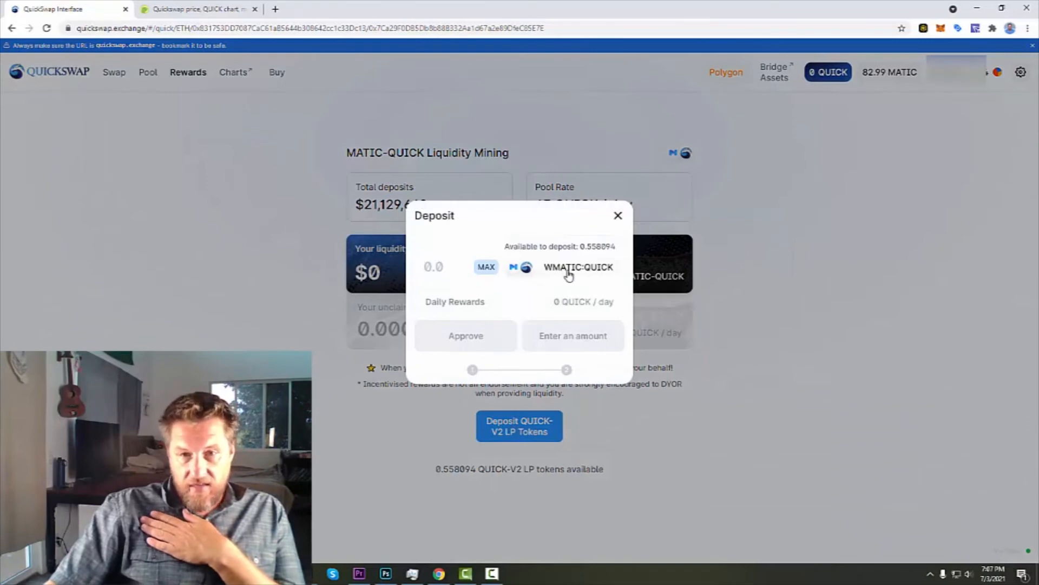
left_click(485, 266)
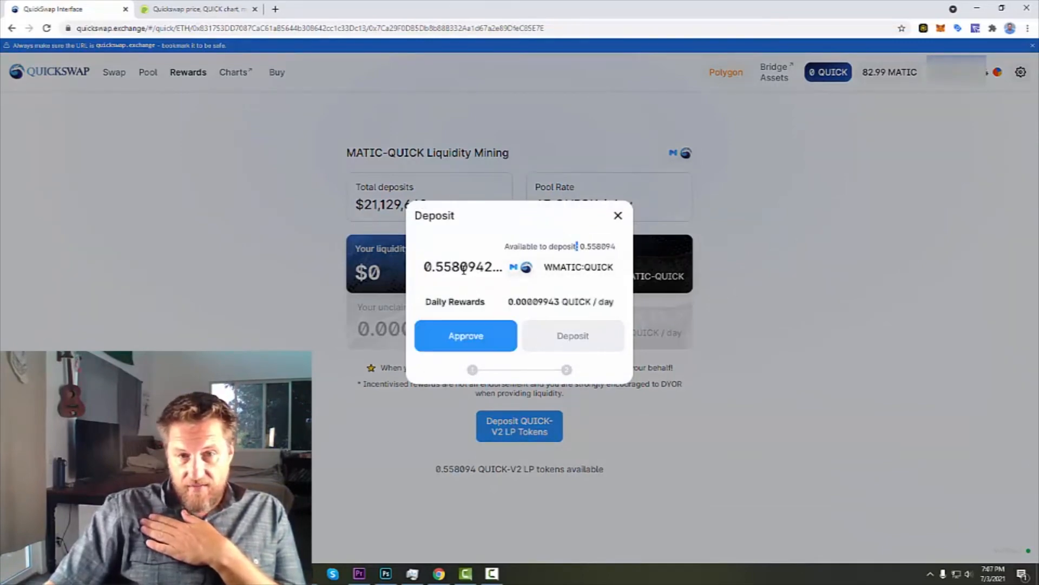
mouse_move(523, 313)
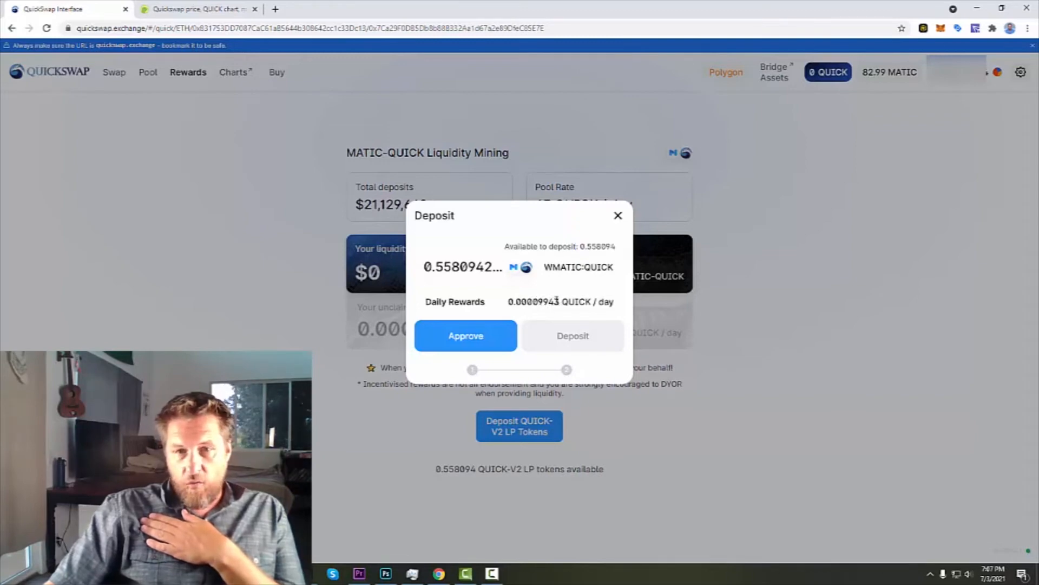
double_click(533, 301)
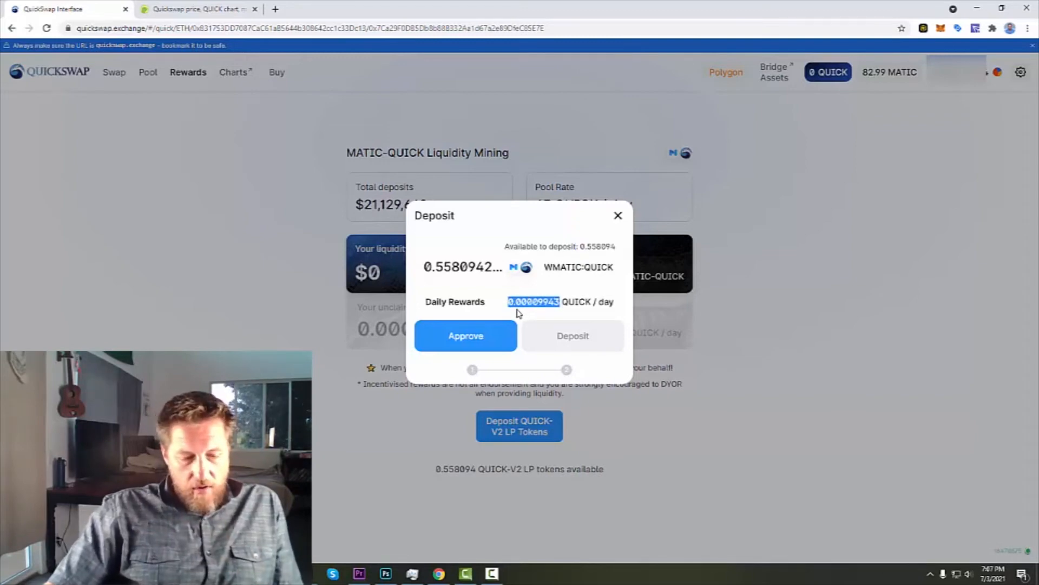
Step: Approve the QUICK-V2 LP tokens and sign the approval in MetaMask
left_click(466, 336)
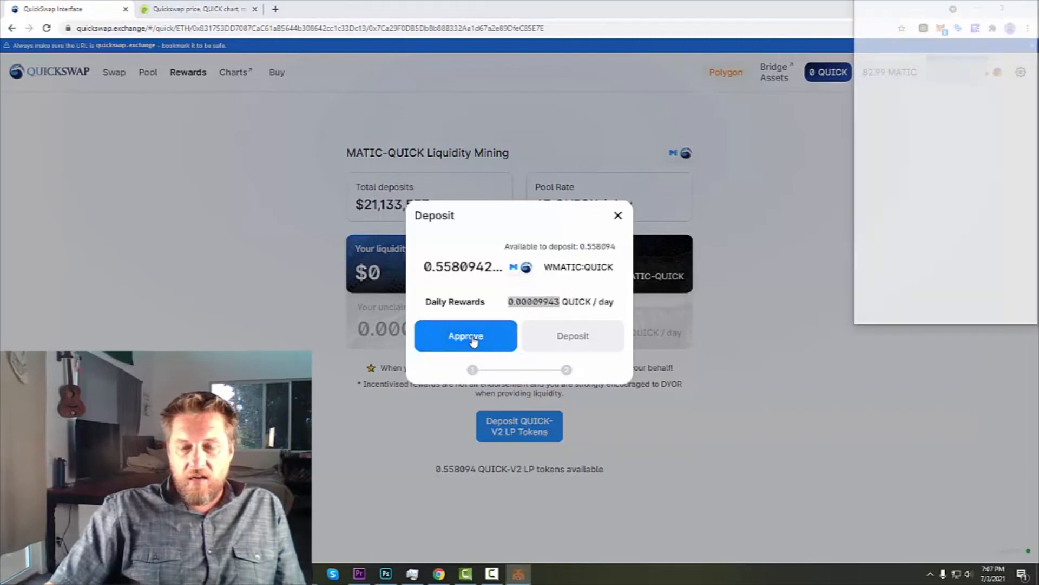
left_click(466, 336)
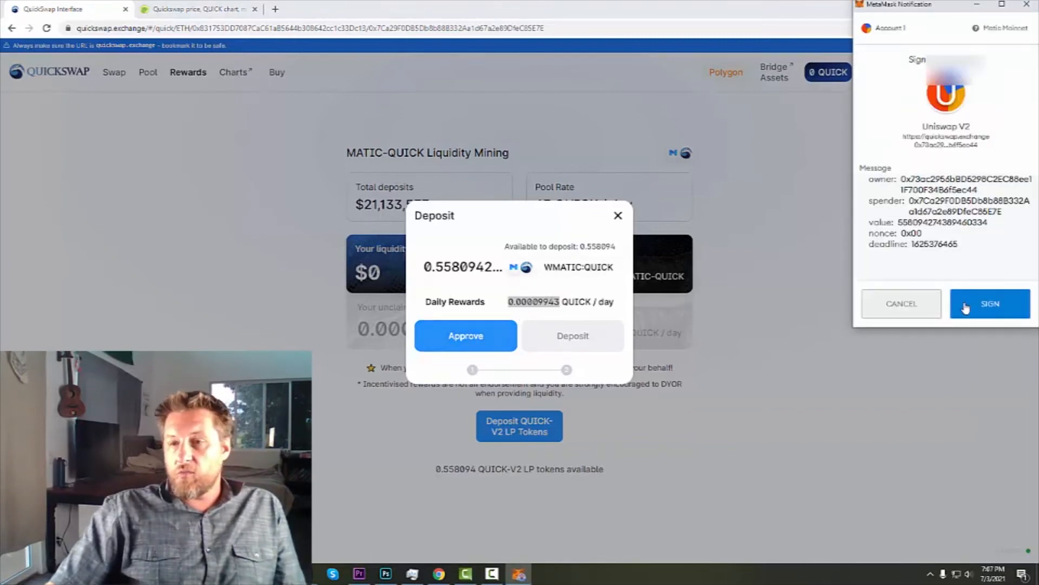
left_click(990, 304)
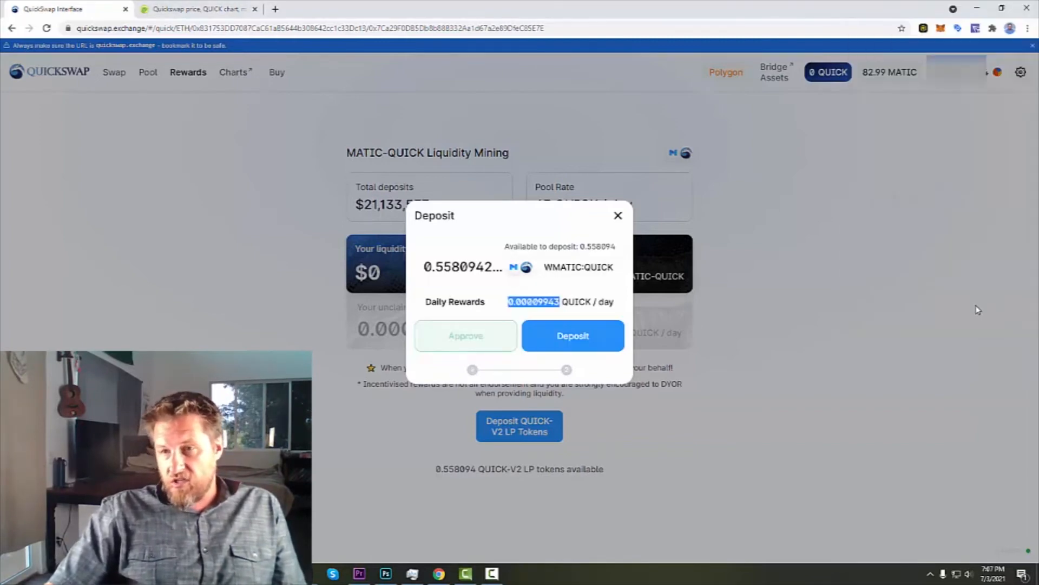
mouse_move(738, 425)
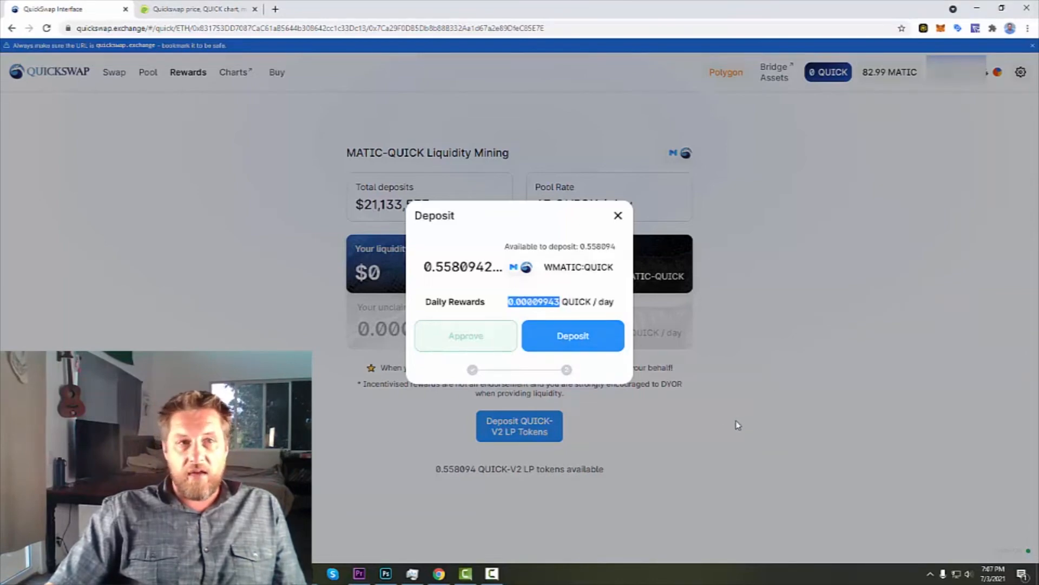
Step: Submit the 0.558 LP token deposit, confirm it in MetaMask, and close the notice
left_click(572, 336)
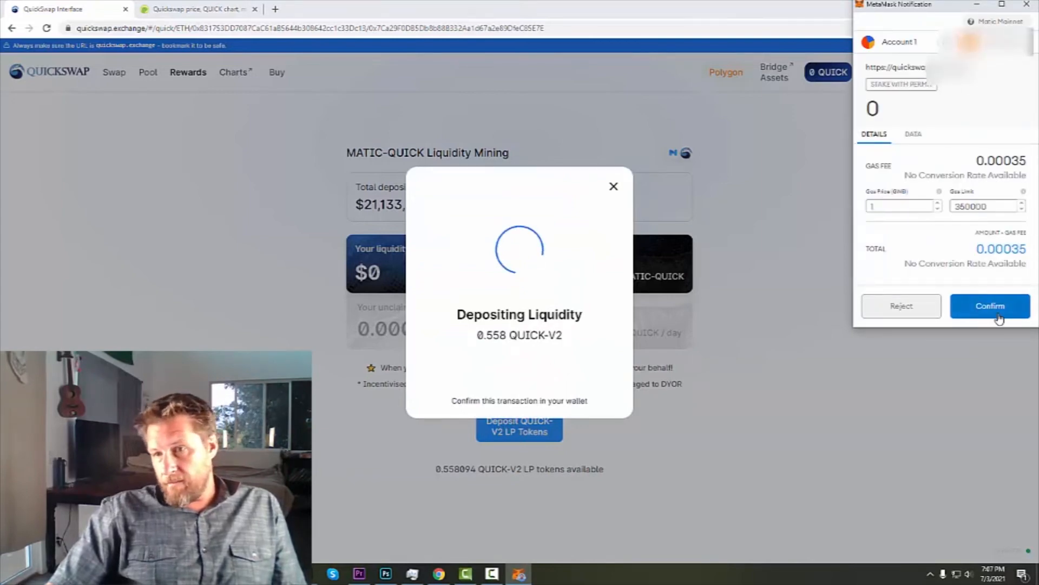
left_click(990, 305)
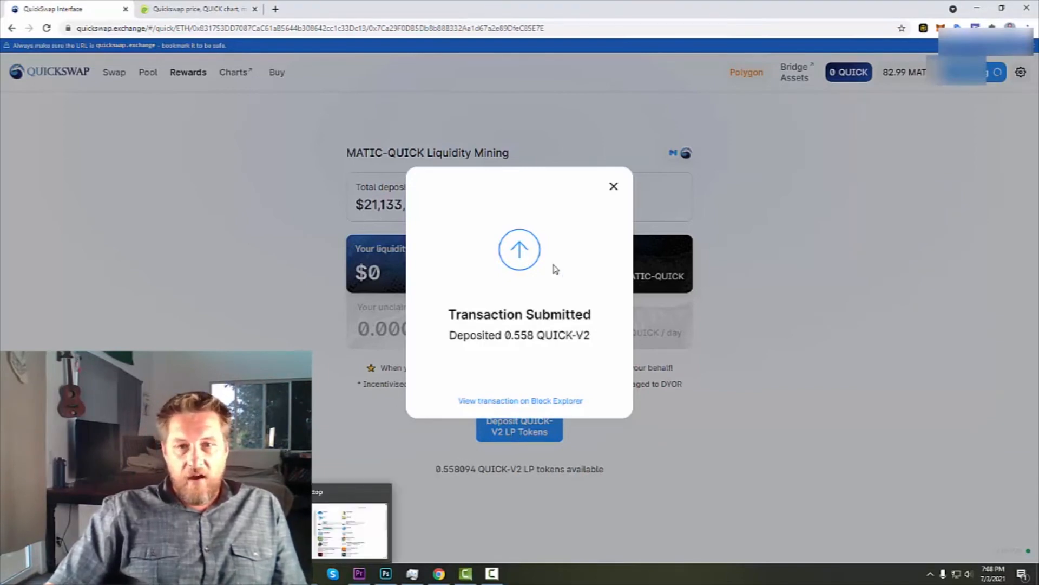
mouse_move(613, 187)
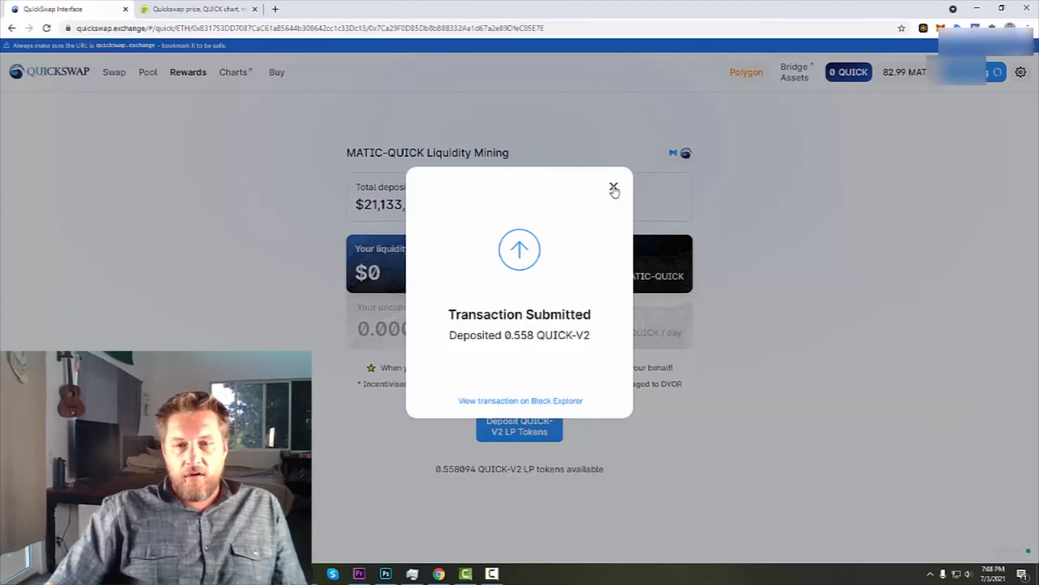
left_click(613, 187)
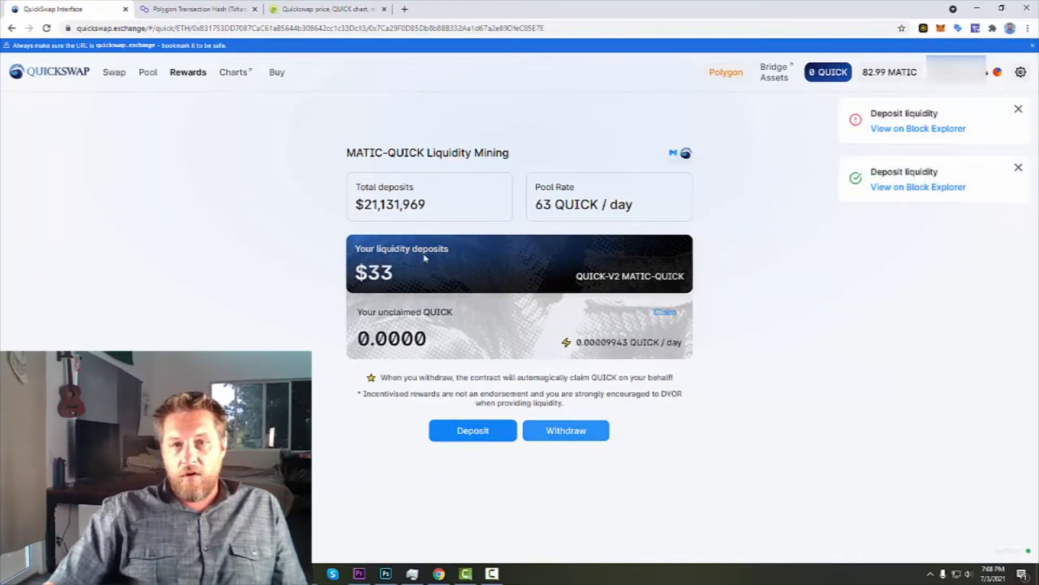
mouse_move(563, 340)
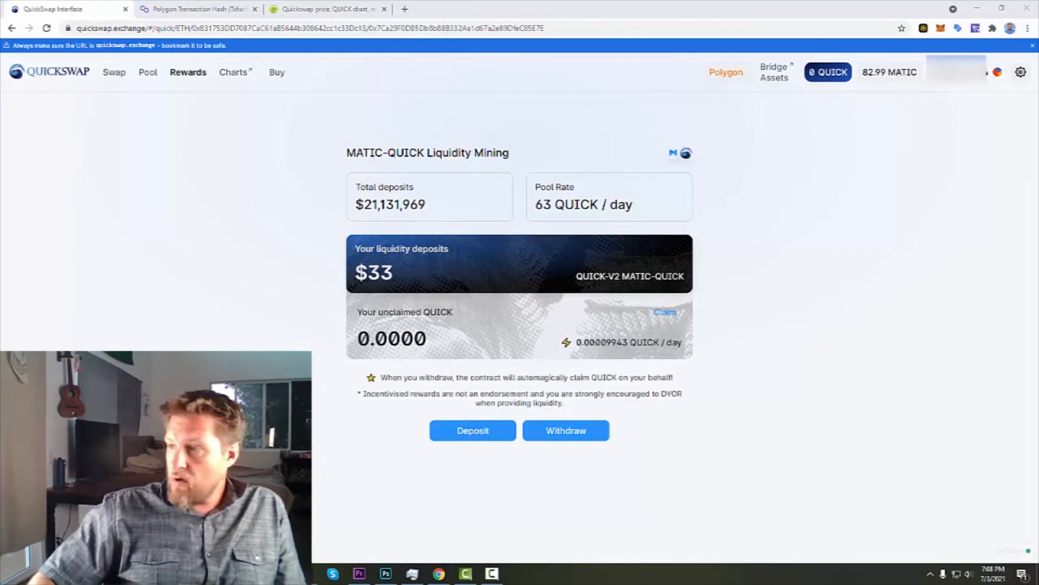
Step: Switch to the CoinGecko Quickswap (QUICK) price tab
left_click(325, 8)
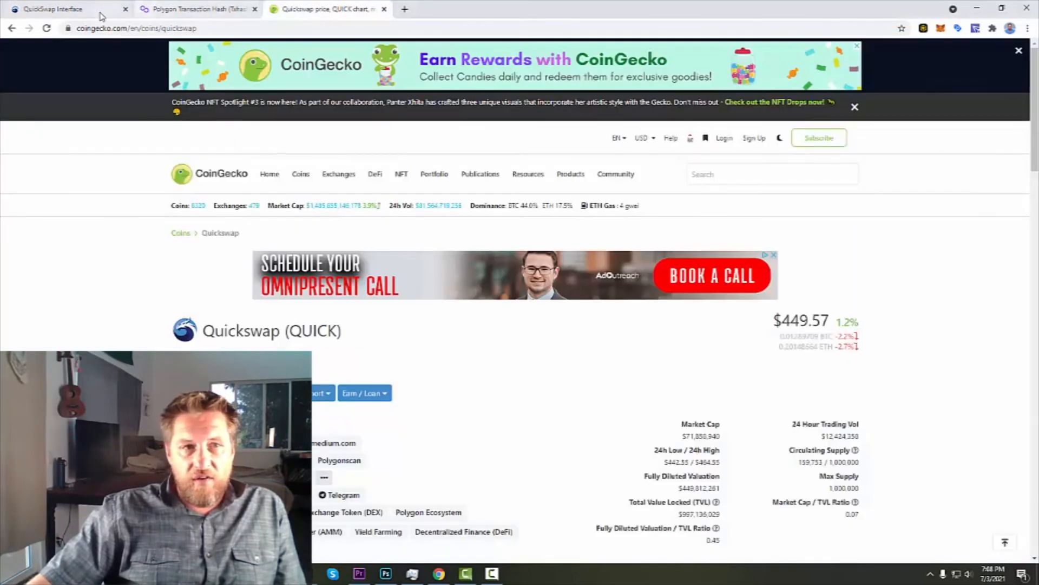
Step: Return to the QuickSwap Interface tab showing the $33 MATIC-QUICK stake
left_click(53, 9)
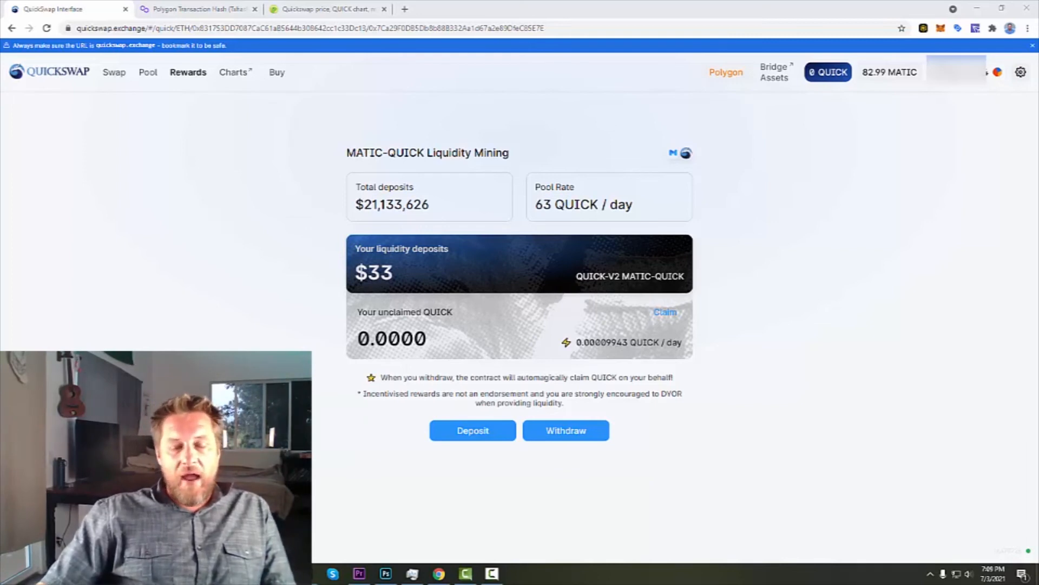
mouse_move(945, 428)
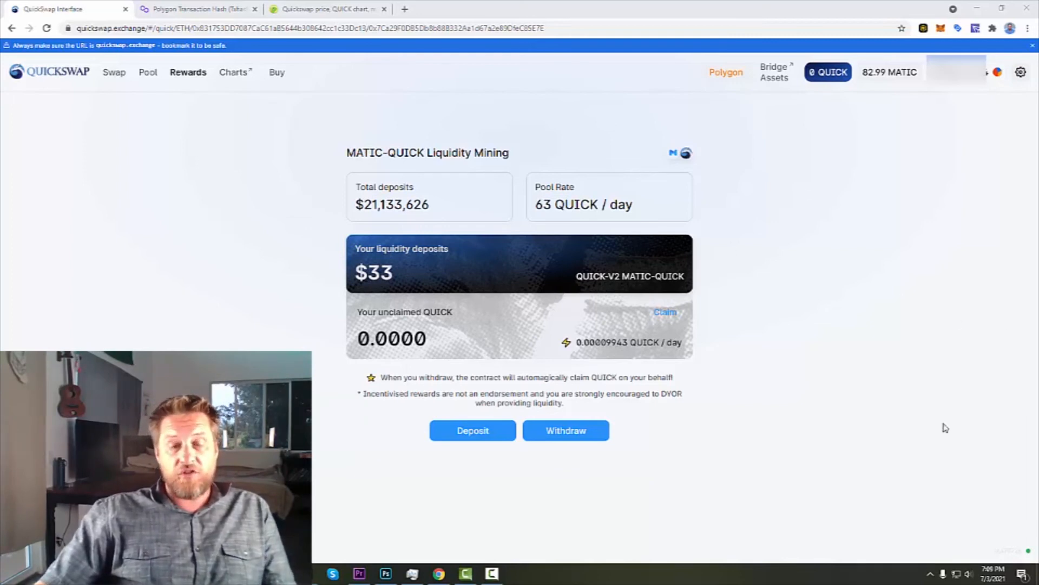
mouse_move(1023, 437)
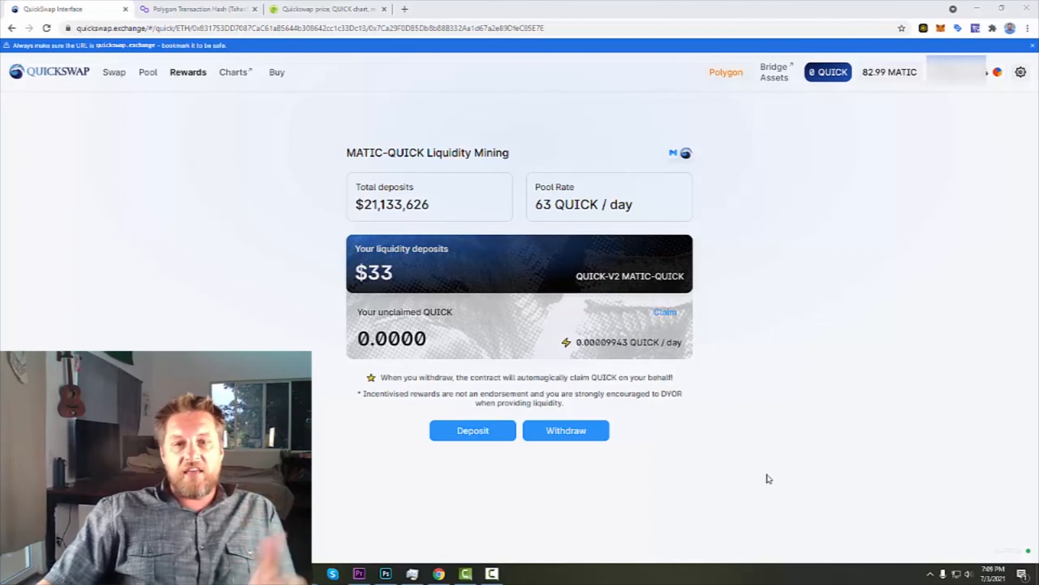
mouse_move(688, 419)
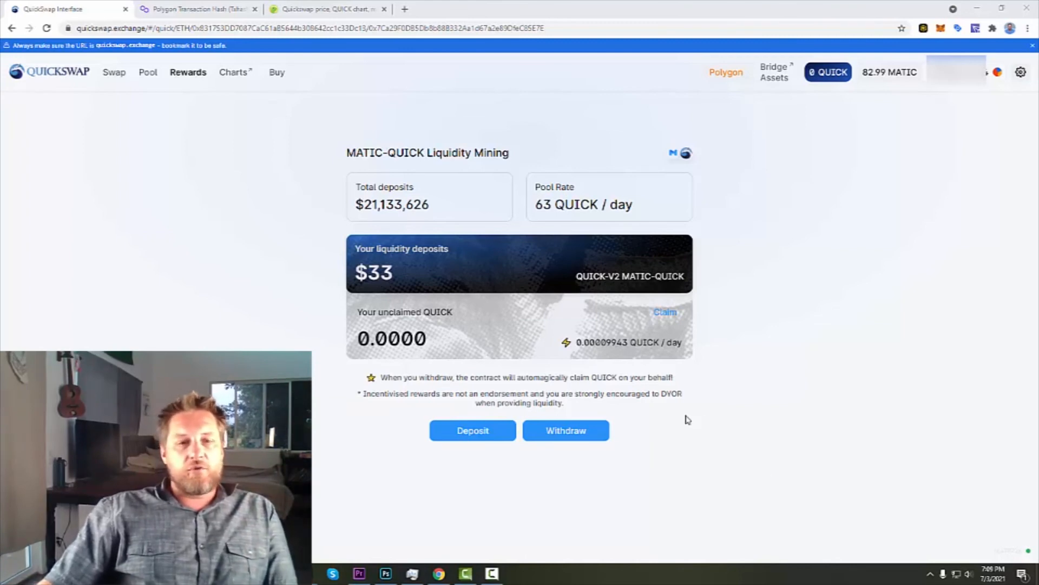
mouse_move(687, 419)
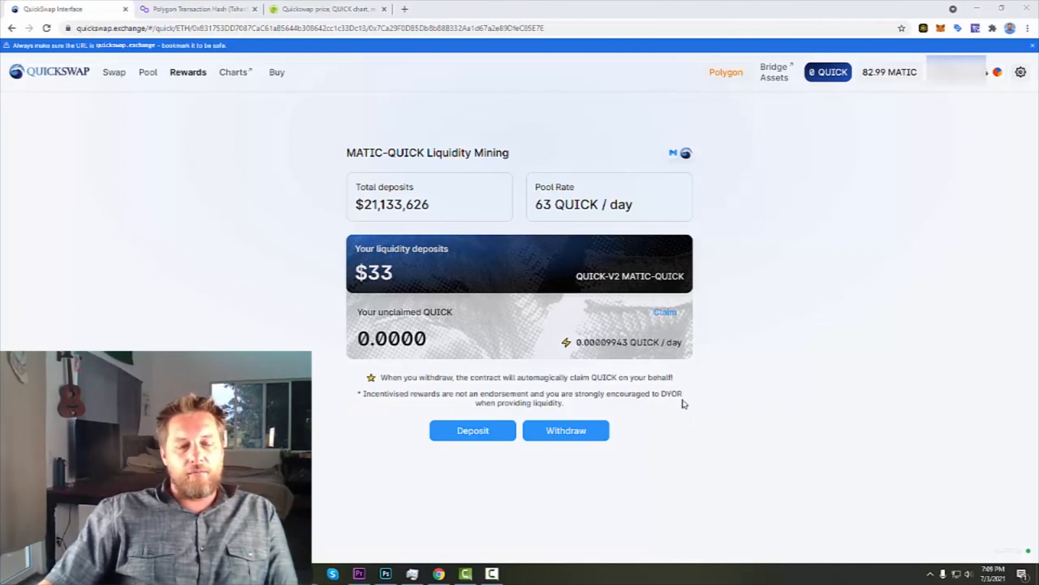
mouse_move(678, 410)
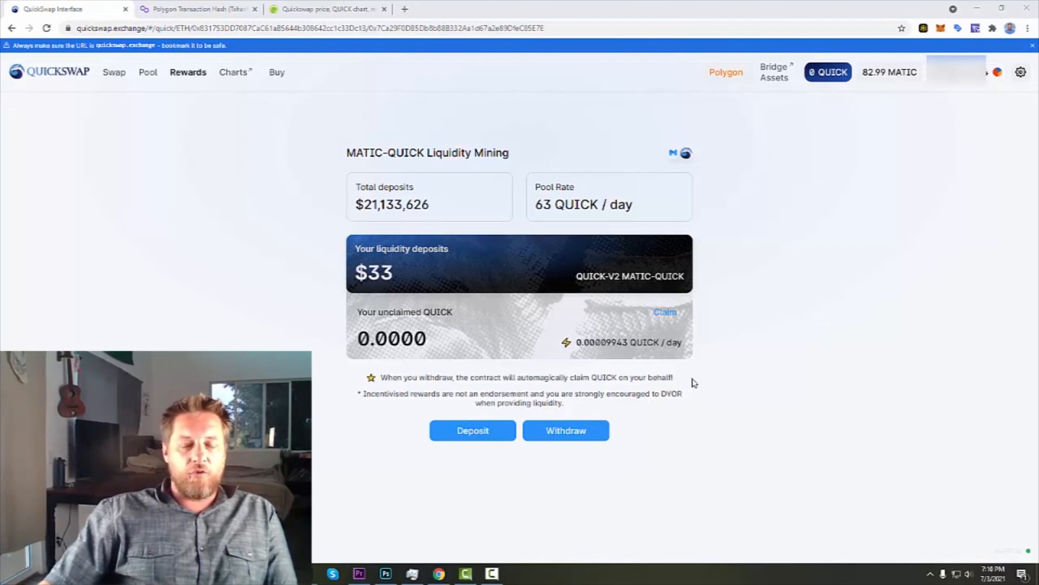
mouse_move(697, 387)
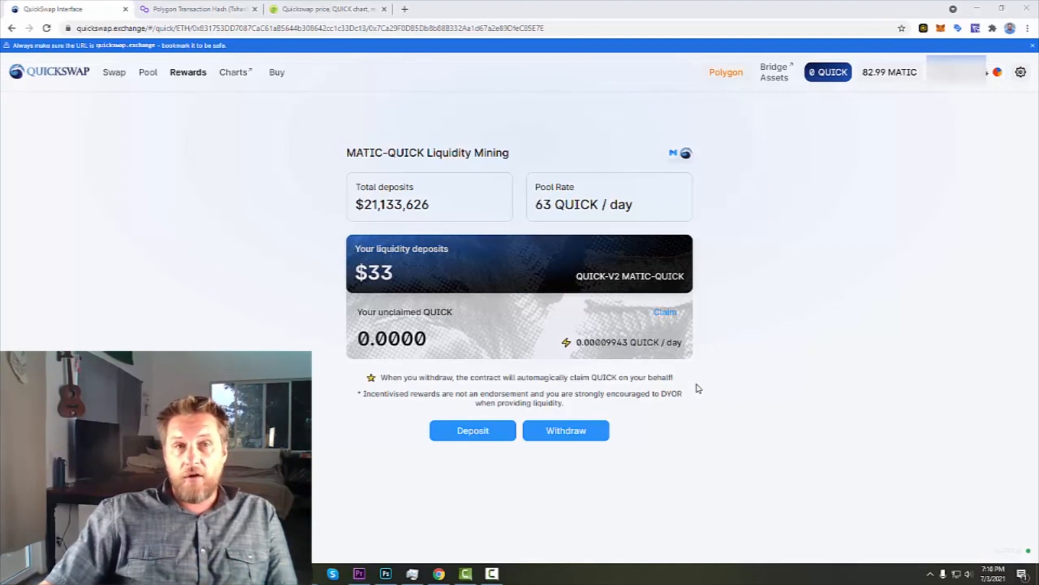
mouse_move(877, 313)
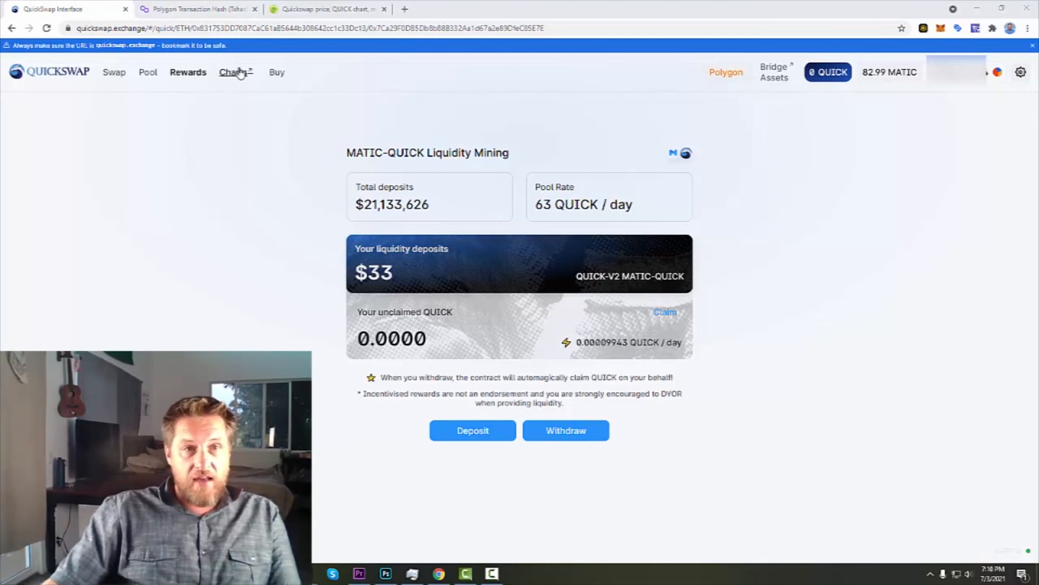
Step: Open QuickSwap Analytics via Charts and scroll through the 24-hour overview
left_click(232, 72)
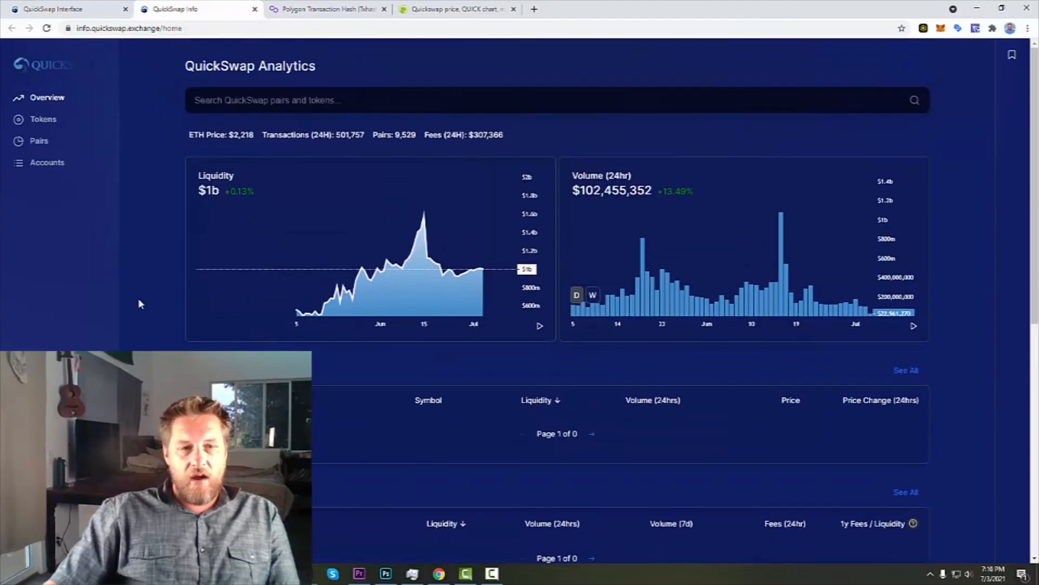
scroll("down", 3)
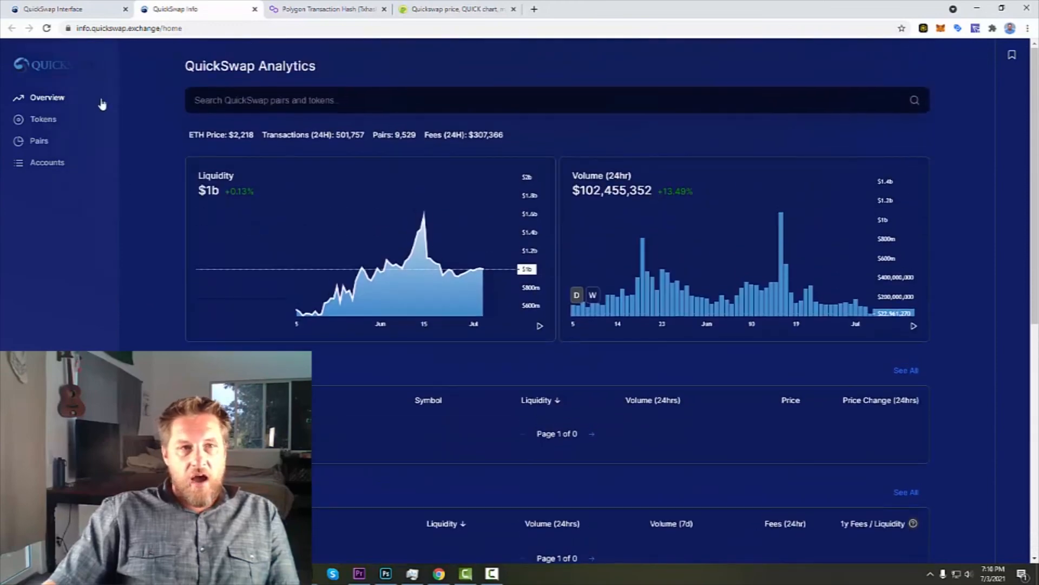
Step: Go back to QuickSwap, open Pool then Rewards, and scroll to the MATIC-QUICK card
left_click(63, 8)
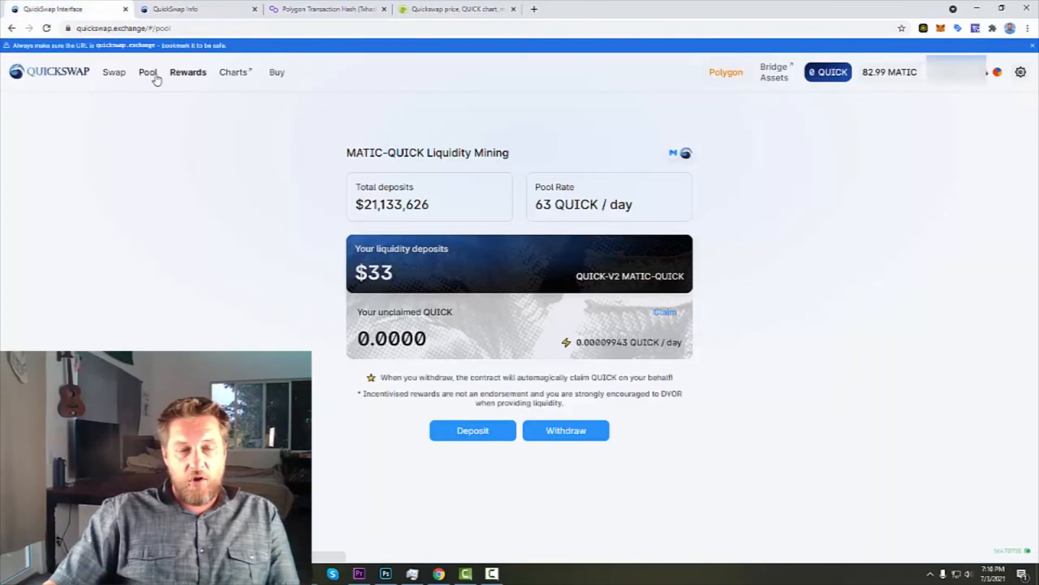
left_click(147, 72)
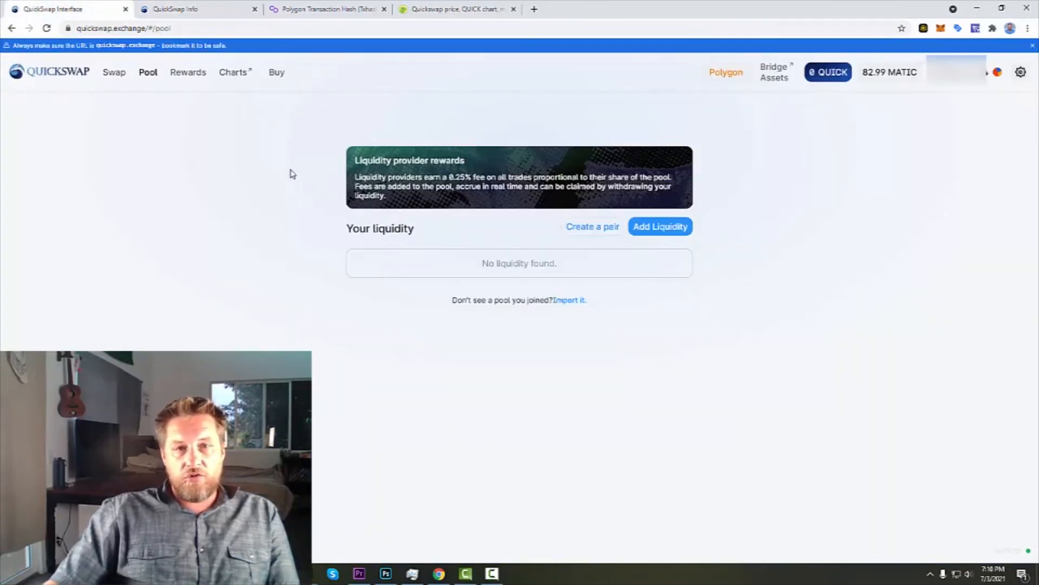
left_click(188, 72)
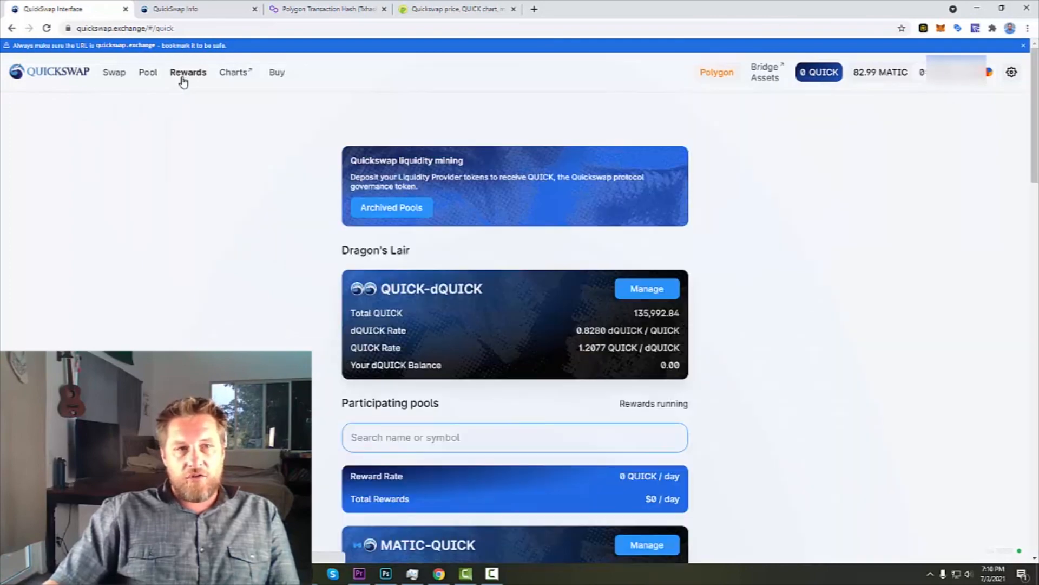
scroll("down", 3)
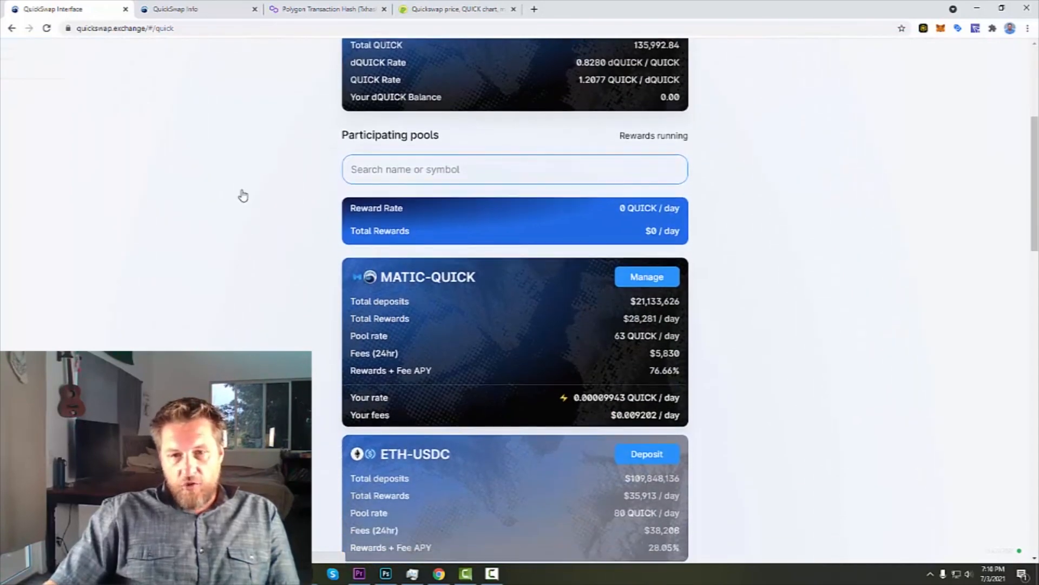
scroll("down", 3)
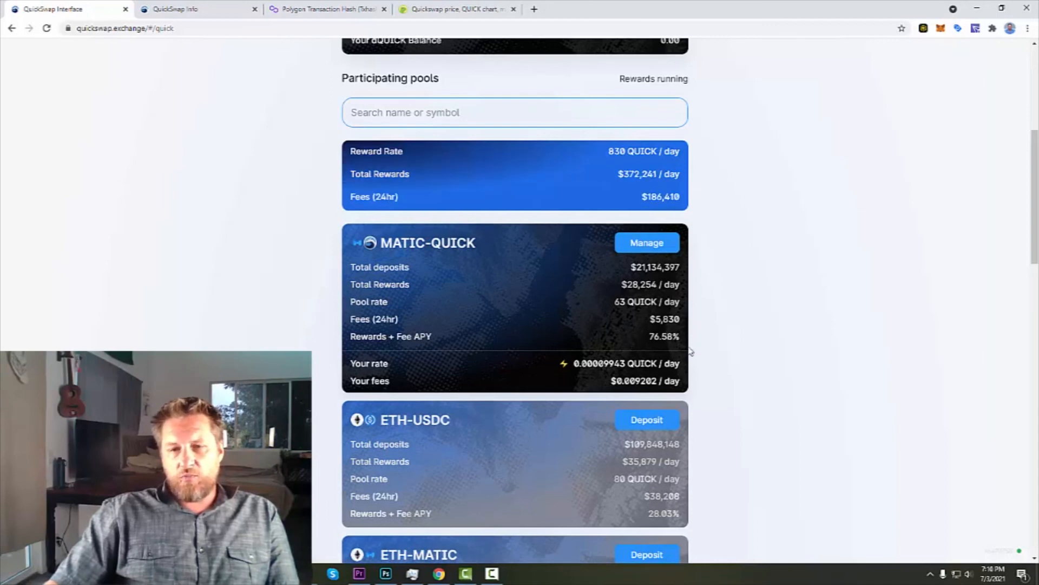
mouse_move(708, 294)
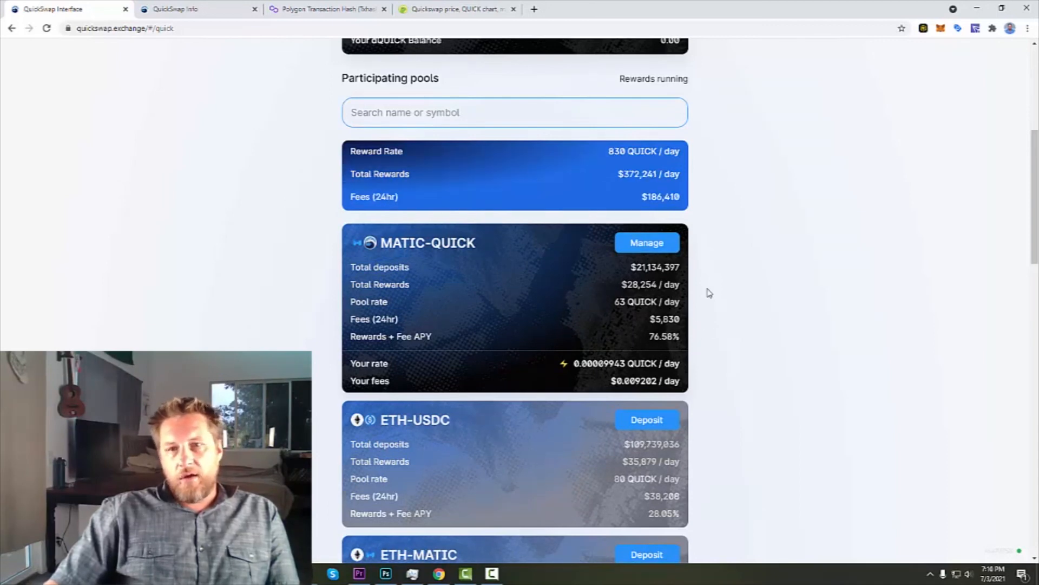